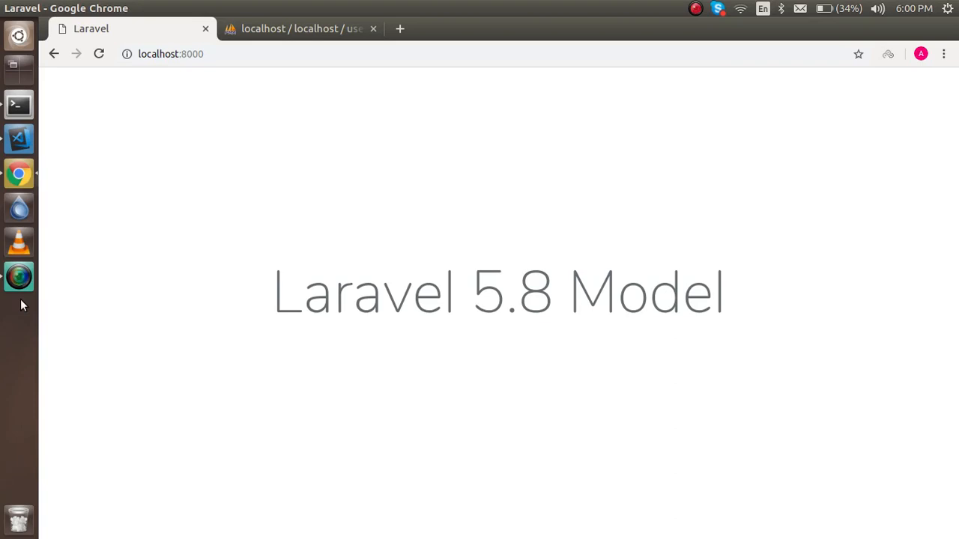
Step: Bring VS Code with the blog5.8 project and the untitled step notes to the front
{"action": "left_click", "coordinate": [19, 138]}
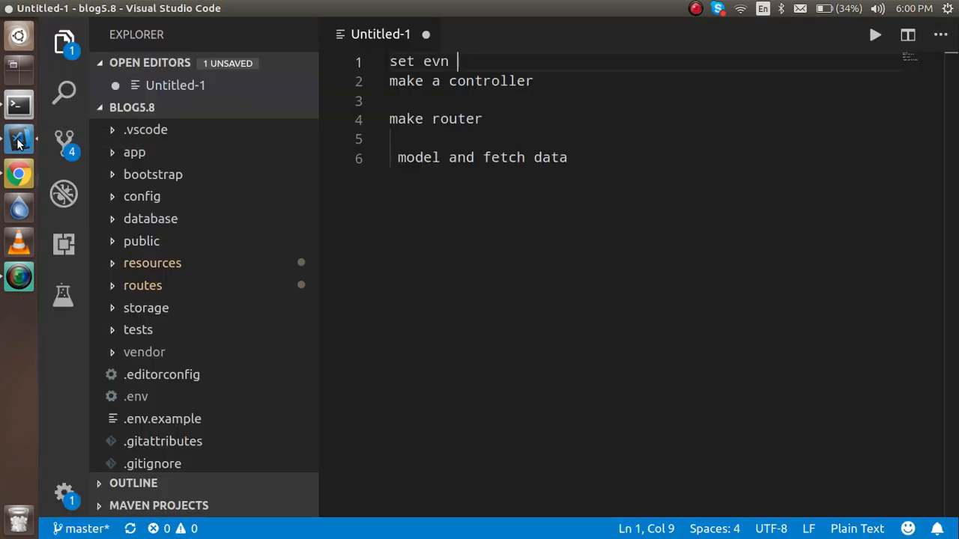
{"action": "mouse_move", "coordinate": [477, 218]}
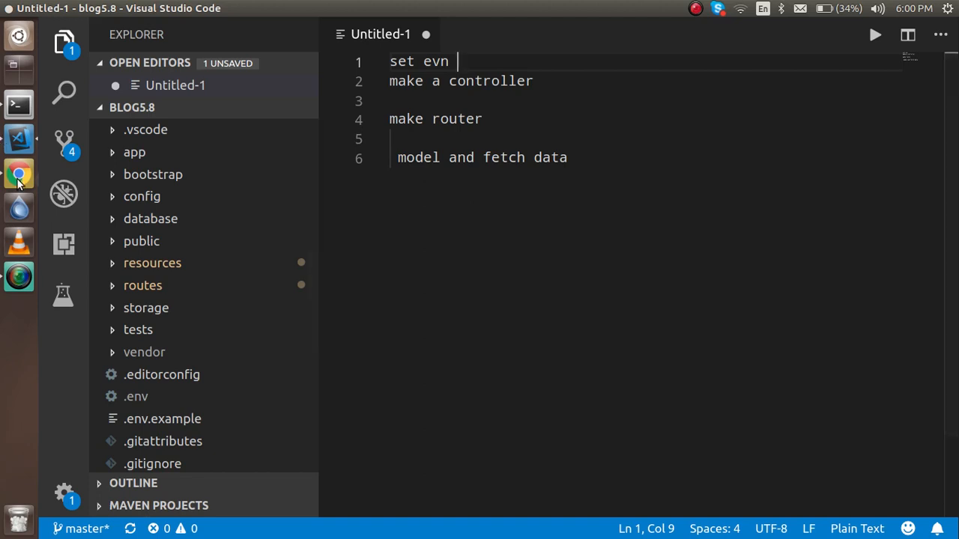
{"action": "left_click", "coordinate": [18, 174]}
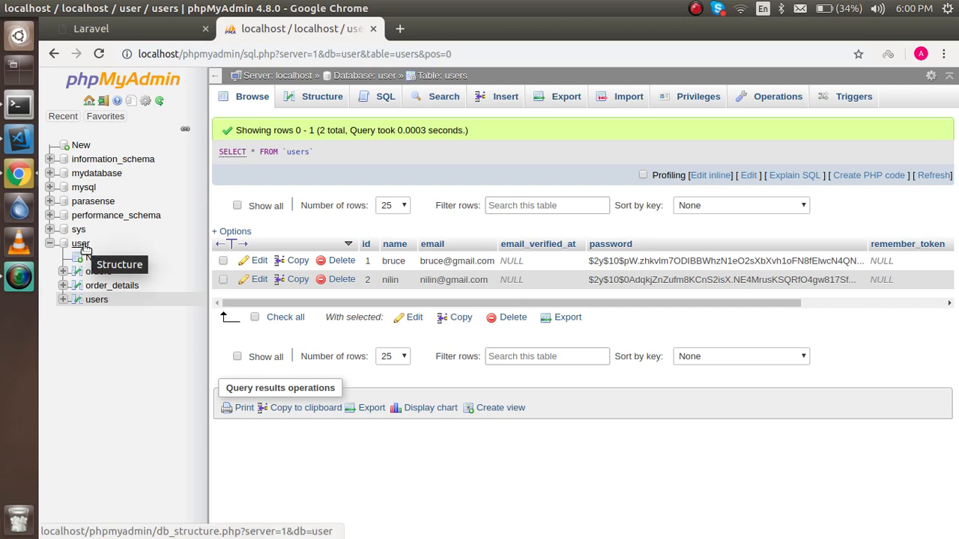
{"action": "mouse_move", "coordinate": [550, 290]}
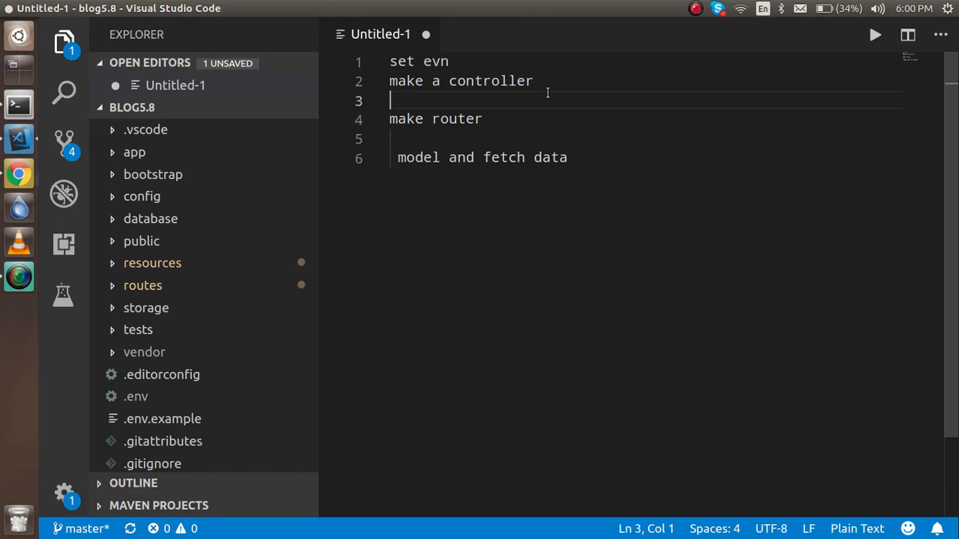
Step: Close the untitled notes file and expand the app folder in the Explorer
{"action": "key", "text": "ctrl+a"}
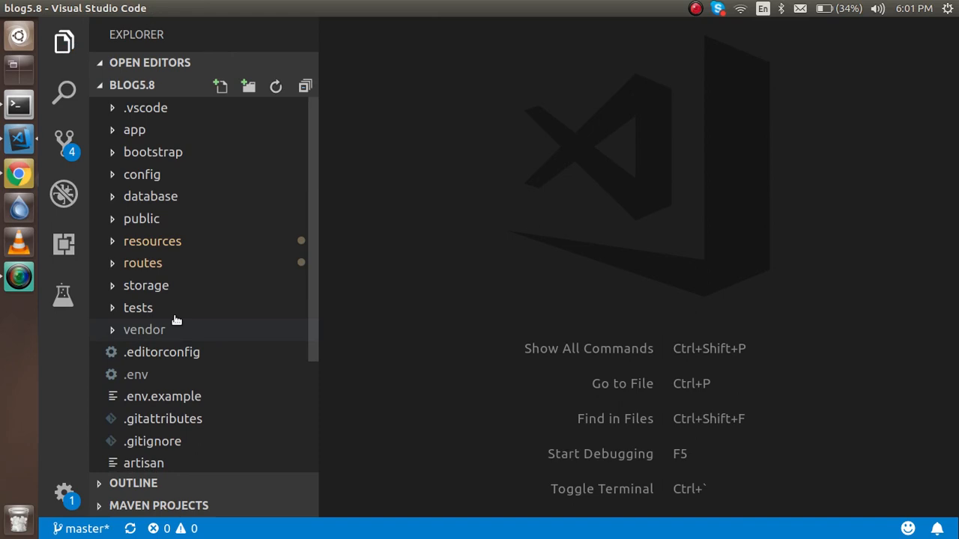
{"action": "mouse_move", "coordinate": [135, 130]}
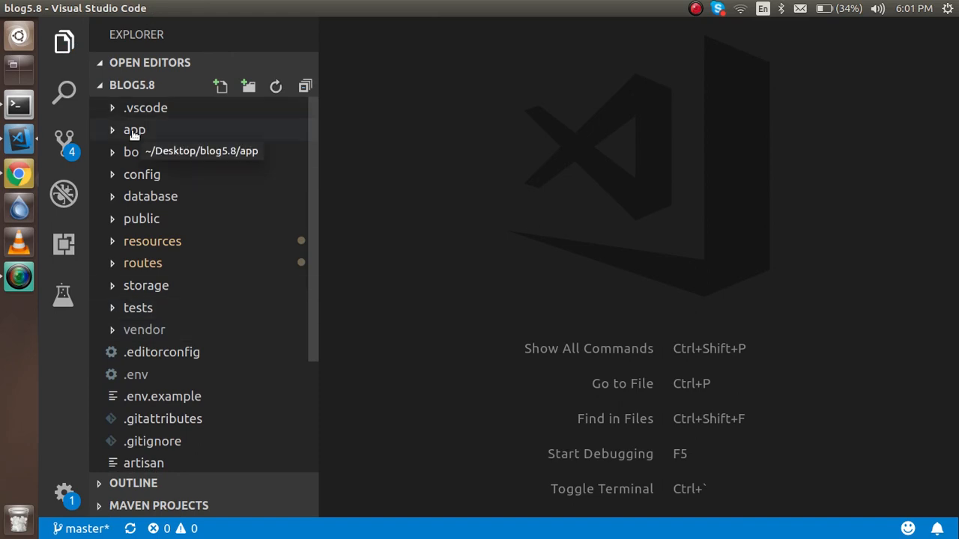
{"action": "left_click", "coordinate": [134, 129]}
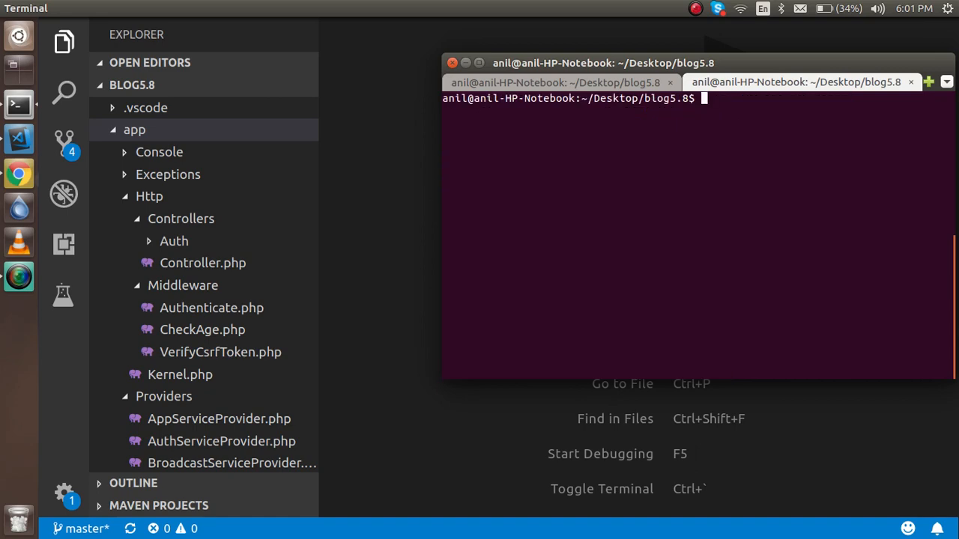
Step: Create the Youtube controller with php artisan make:controller Youtube
{"action": "type", "text": "php artisan"}
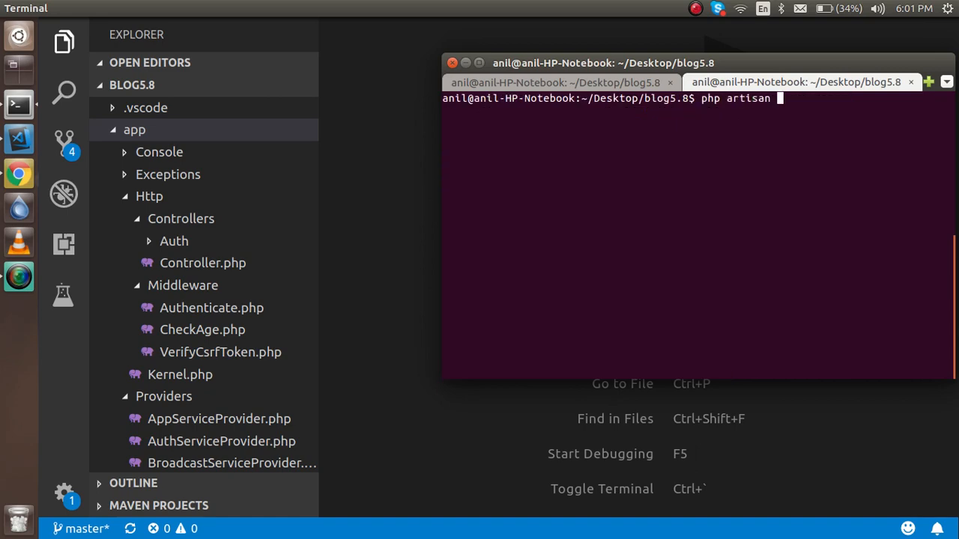
{"action": "type", "text": "make:c"}
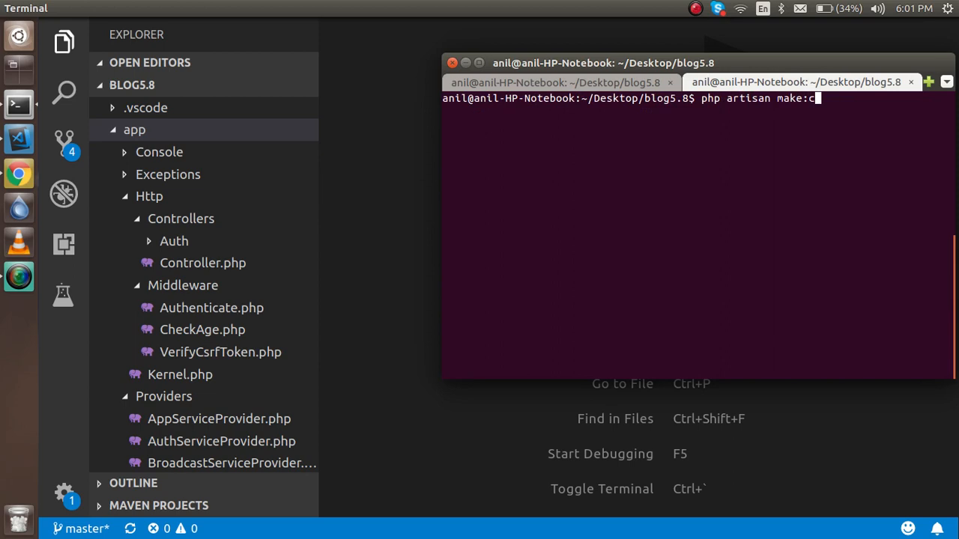
{"action": "type", "text": "ontroller"}
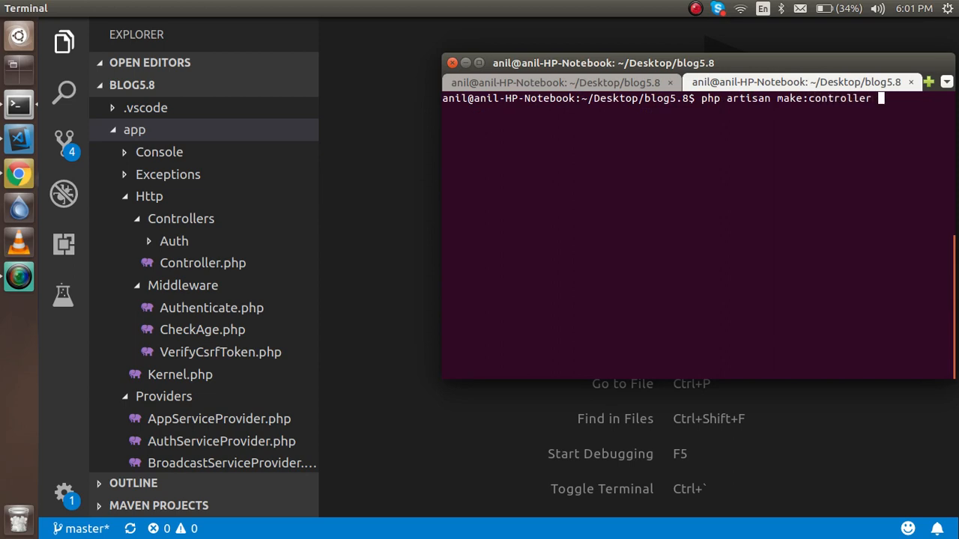
{"action": "type", "text": "You"}
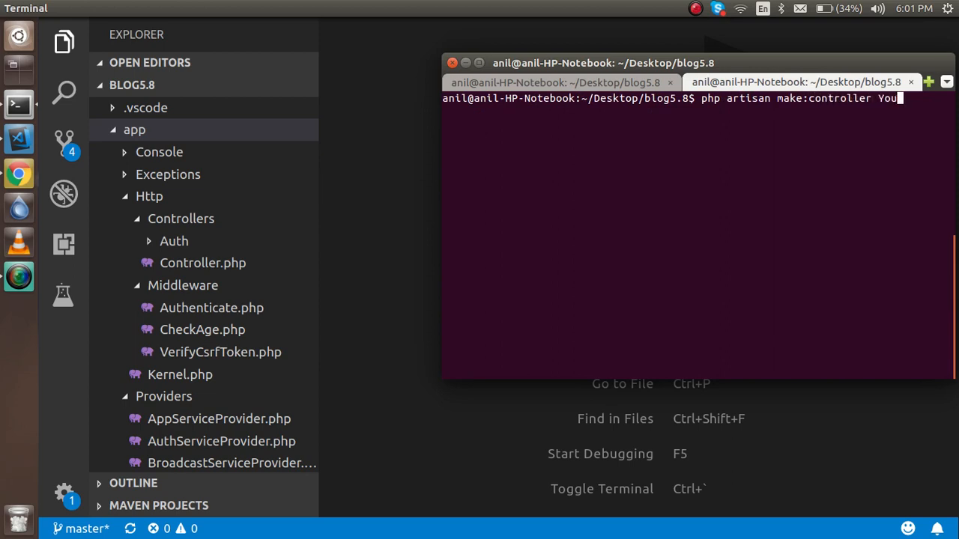
{"action": "key", "text": "Return"}
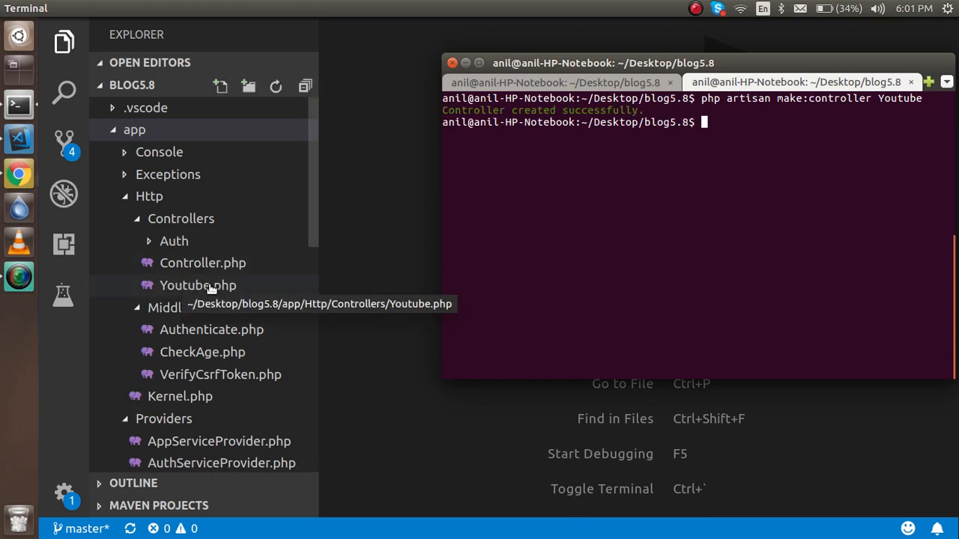
{"action": "mouse_move", "coordinate": [668, 261]}
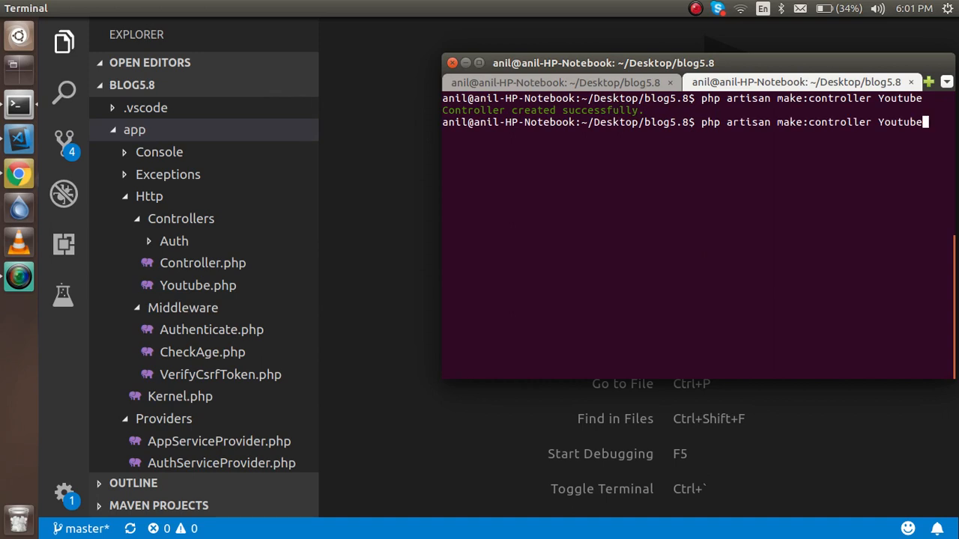
Step: Edit the previous artisan command into php artisan make:model User
{"action": "key", "text": "BackSpace"}
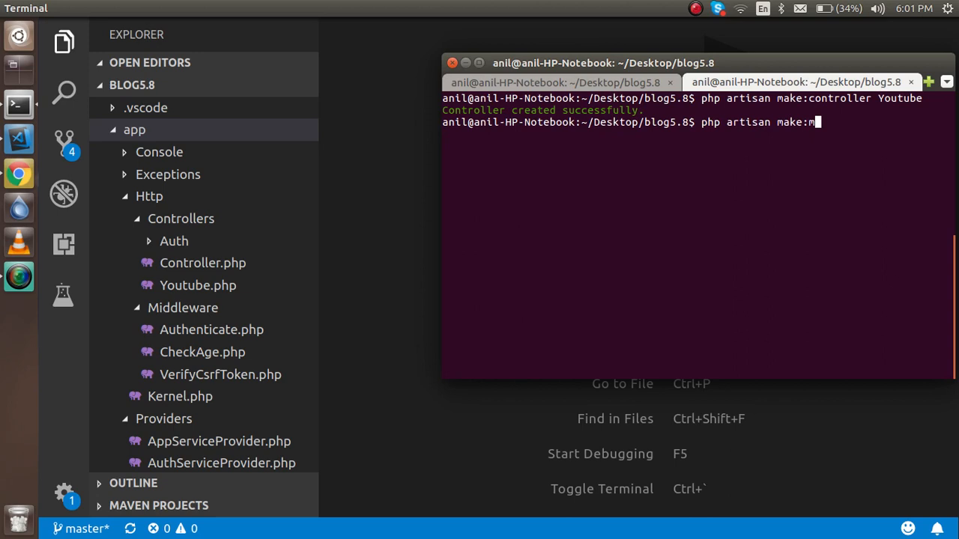
{"action": "type", "text": "odel"}
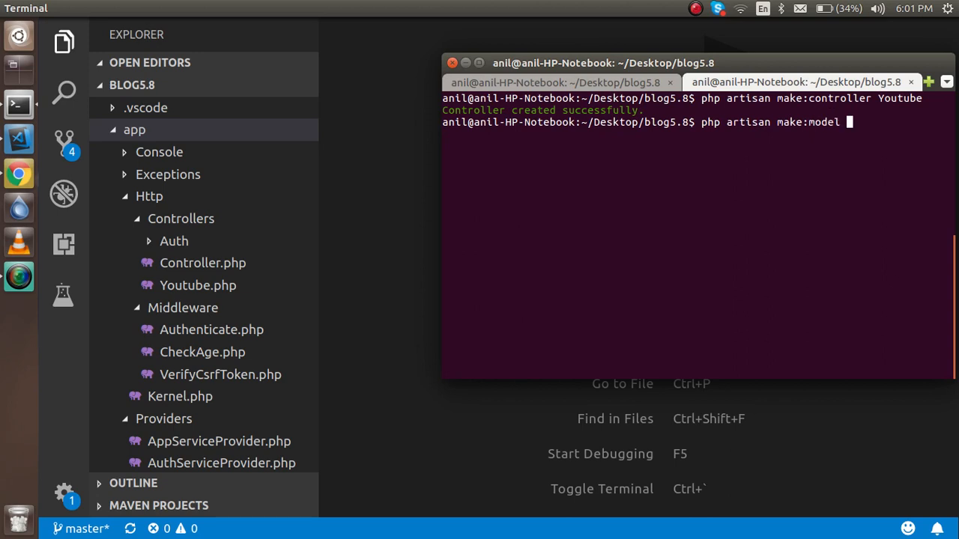
{"action": "type", "text": "User"}
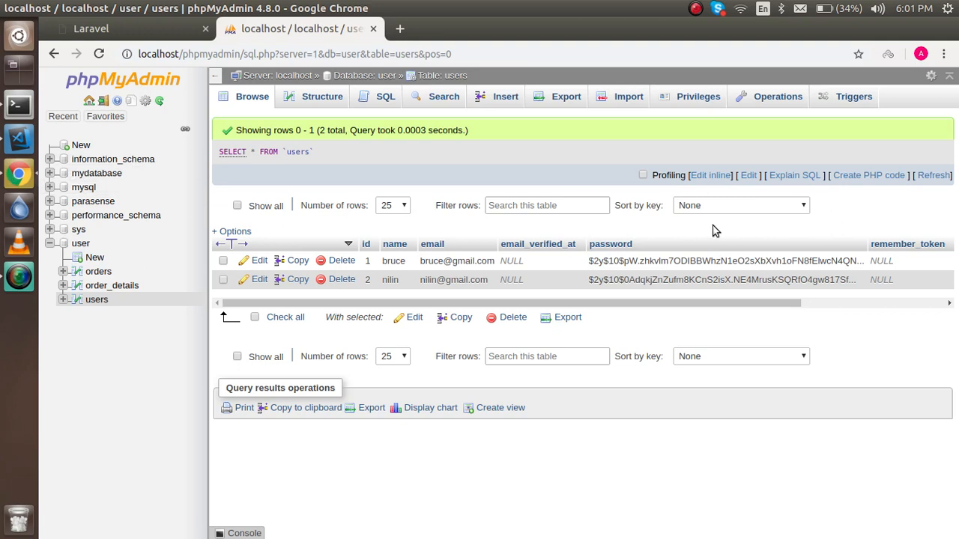
{"action": "mouse_move", "coordinate": [126, 306]}
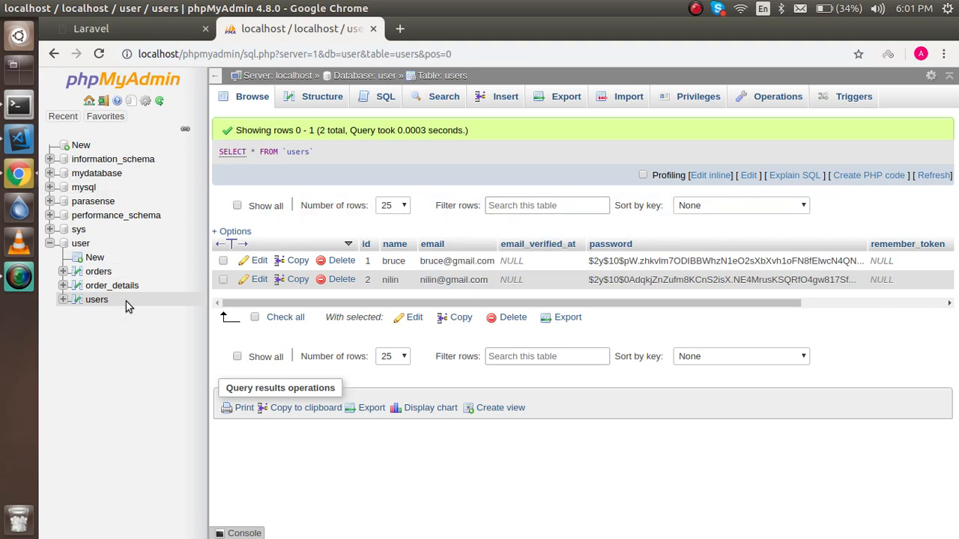
{"action": "mouse_move", "coordinate": [96, 298]}
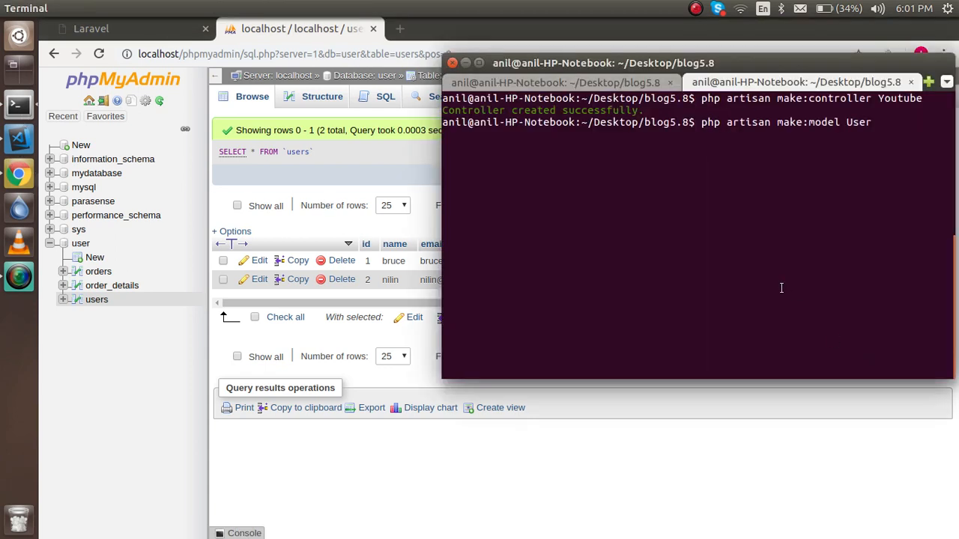
{"action": "mouse_move", "coordinate": [131, 139]}
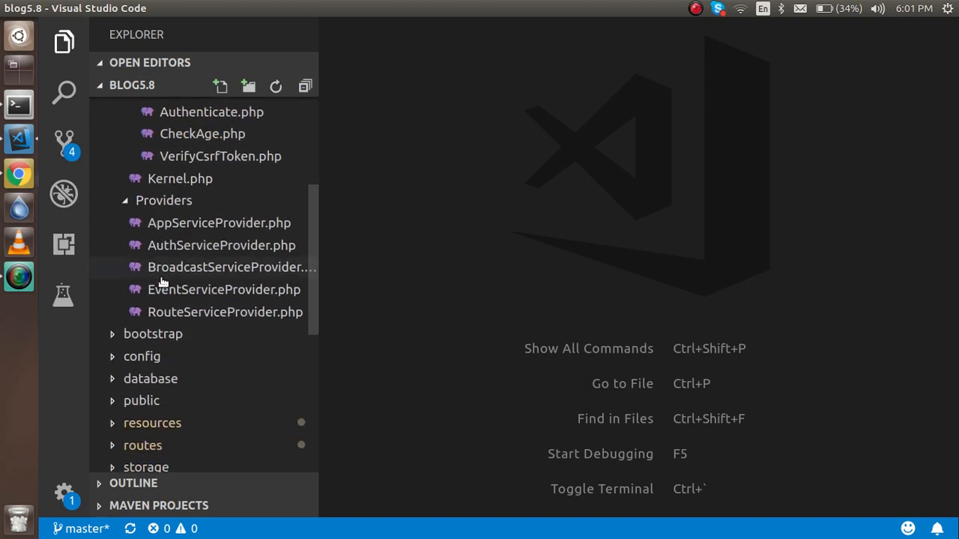
Step: Run php artisan make:model User to generate the User model in app
{"action": "scroll", "scroll_direction": "up", "scroll_amount": 3}
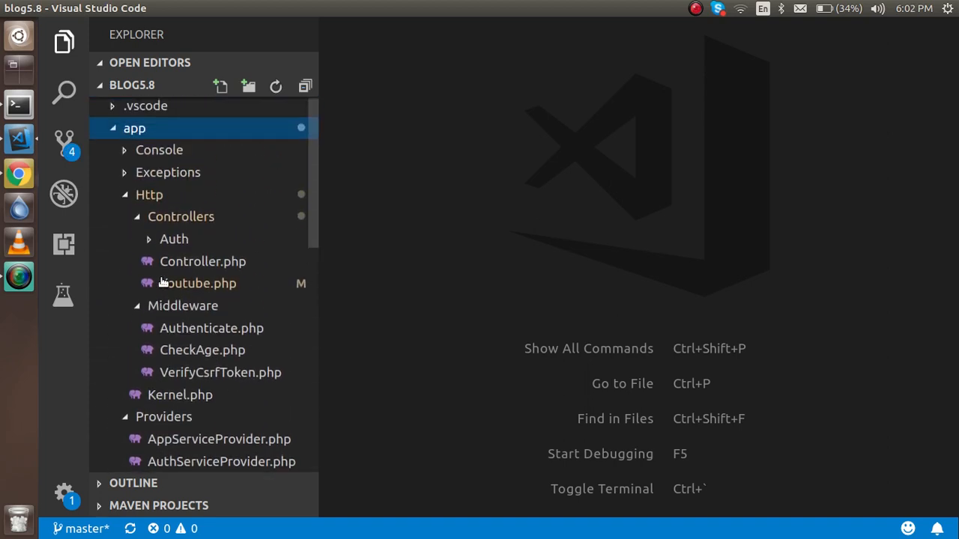
{"action": "scroll", "scroll_direction": "down", "scroll_amount": 3}
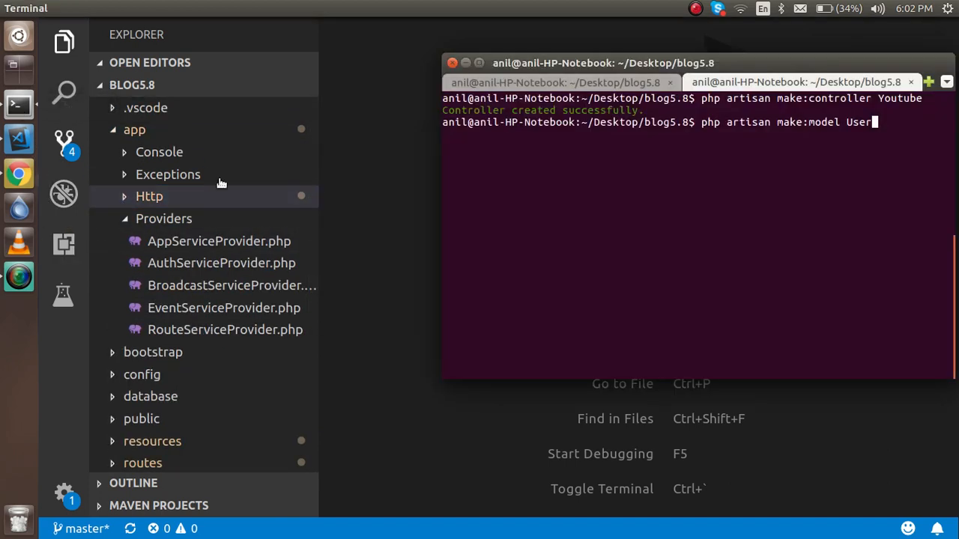
{"action": "key", "text": "Return"}
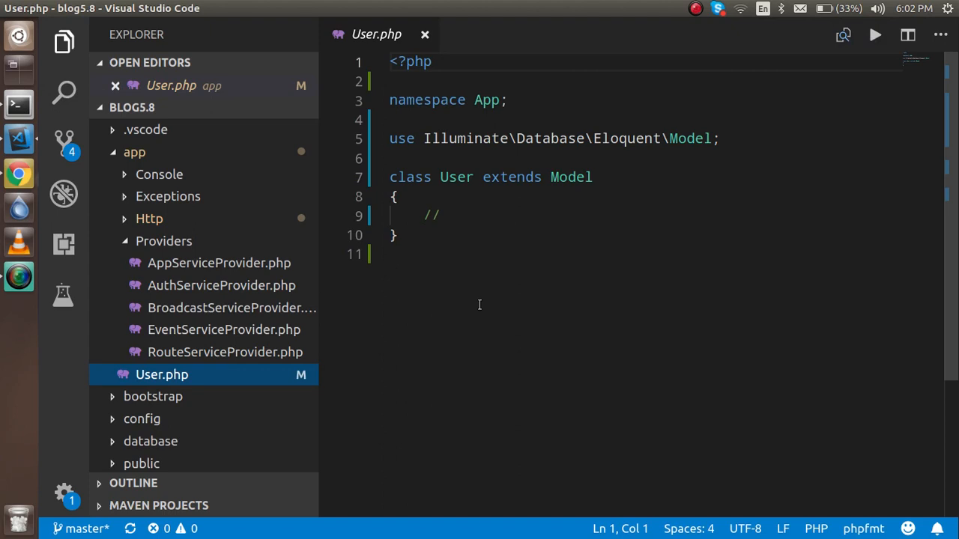
Step: Add an index() function returning "Code will be here" to the Youtube controller
{"action": "key", "text": "ctrl+p"}
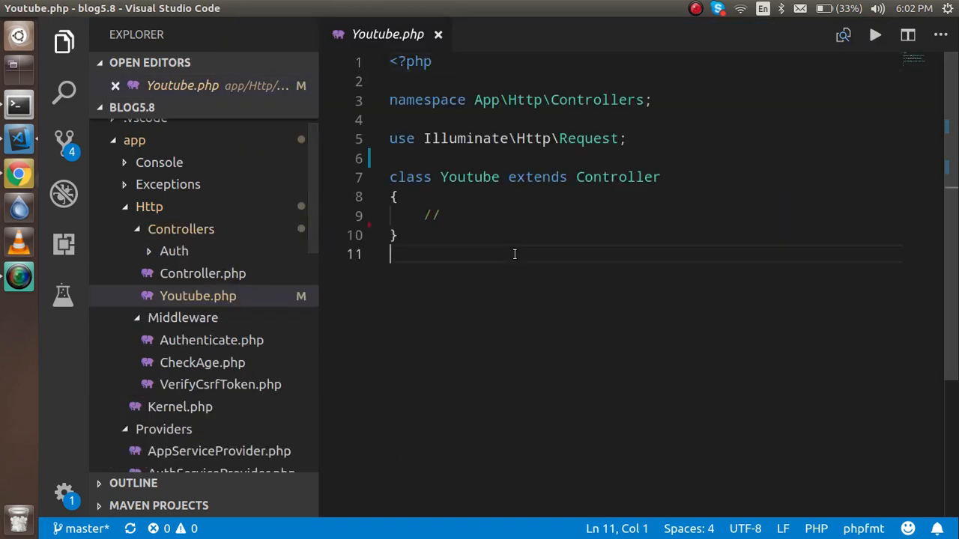
{"action": "type", "text": "in"}
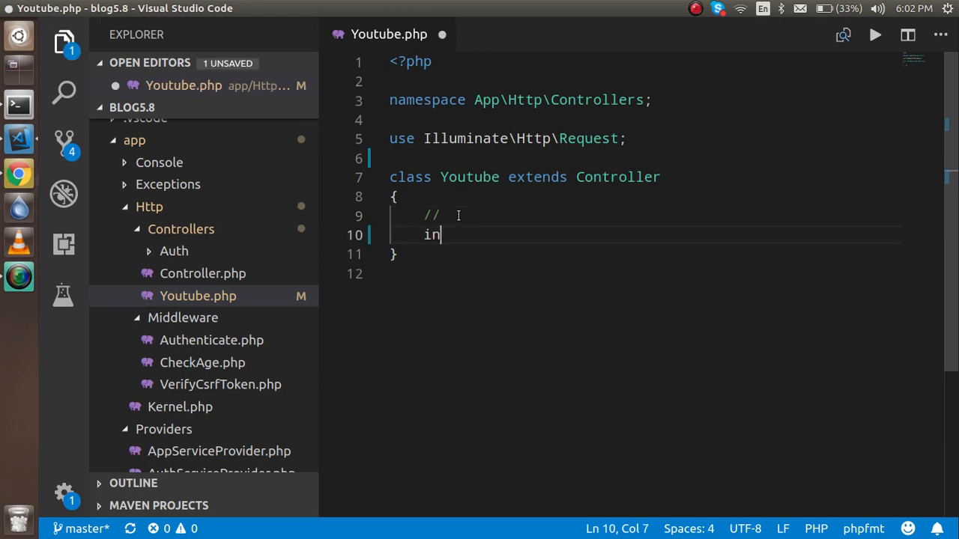
{"action": "type", "text": "function index("}
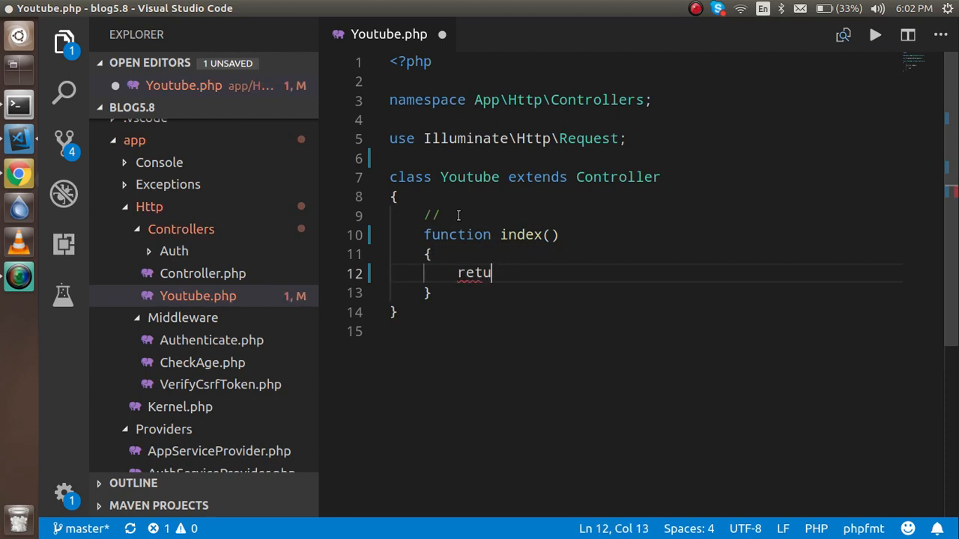
{"action": "type", "text": "rn \"C"}
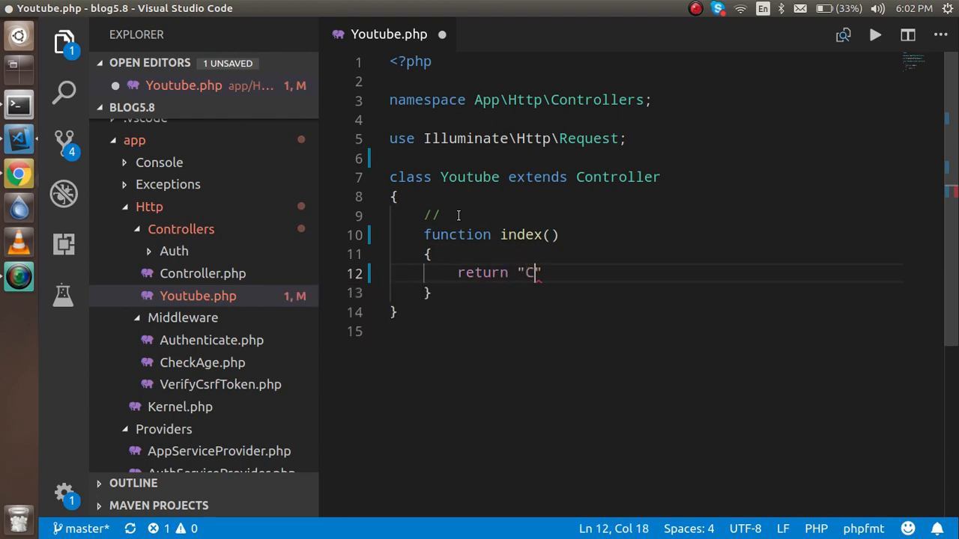
{"action": "type", "text": "ode will"}
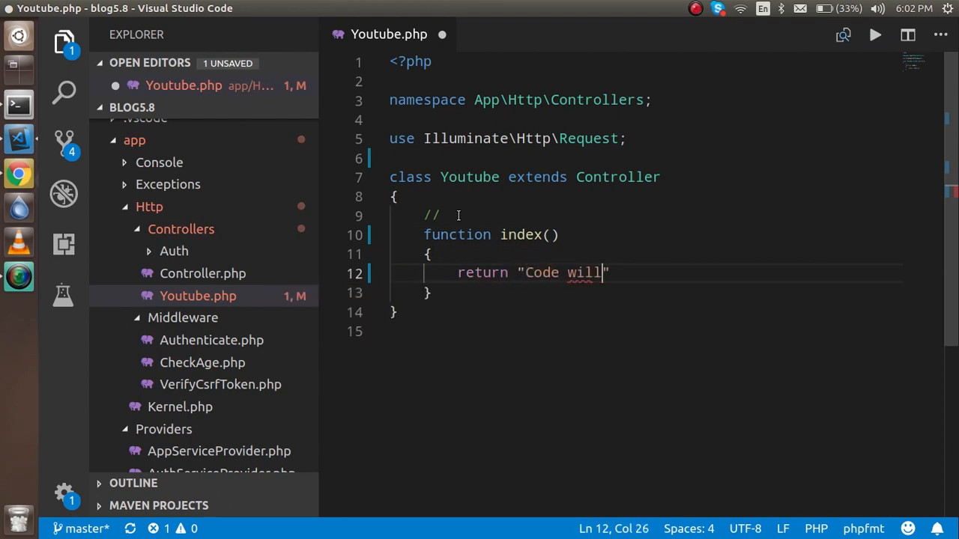
{"action": "type", "text": "be hre"}
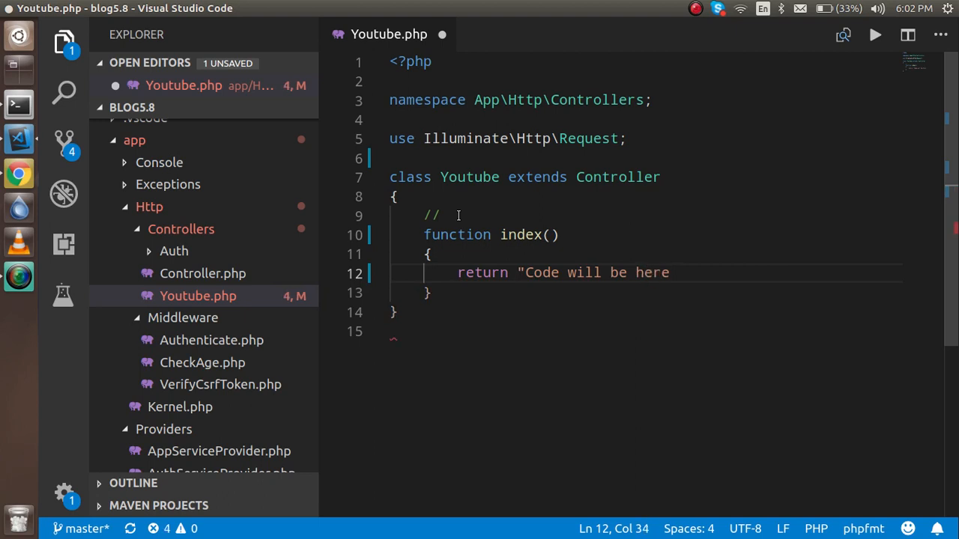
{"action": "type", "text": ";"}
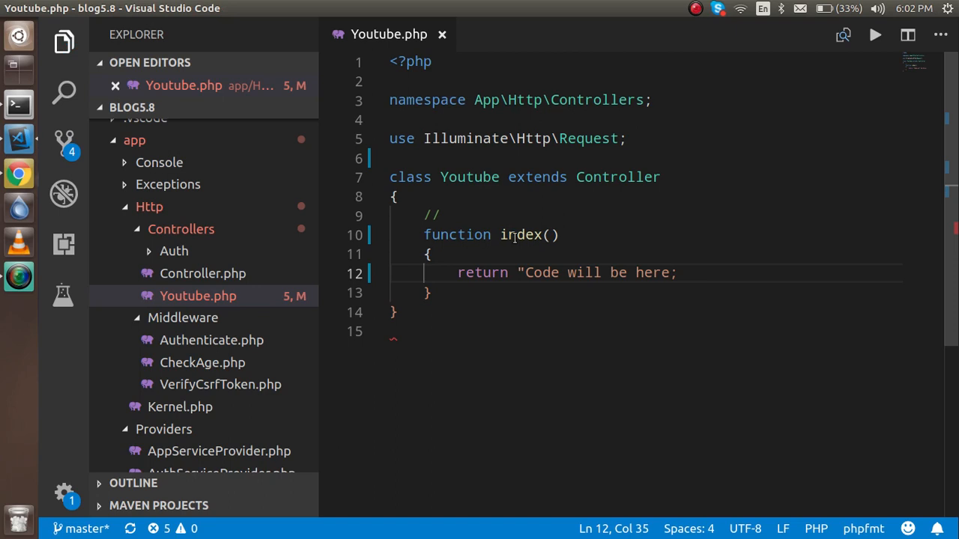
{"action": "left_click", "coordinate": [442, 293]}
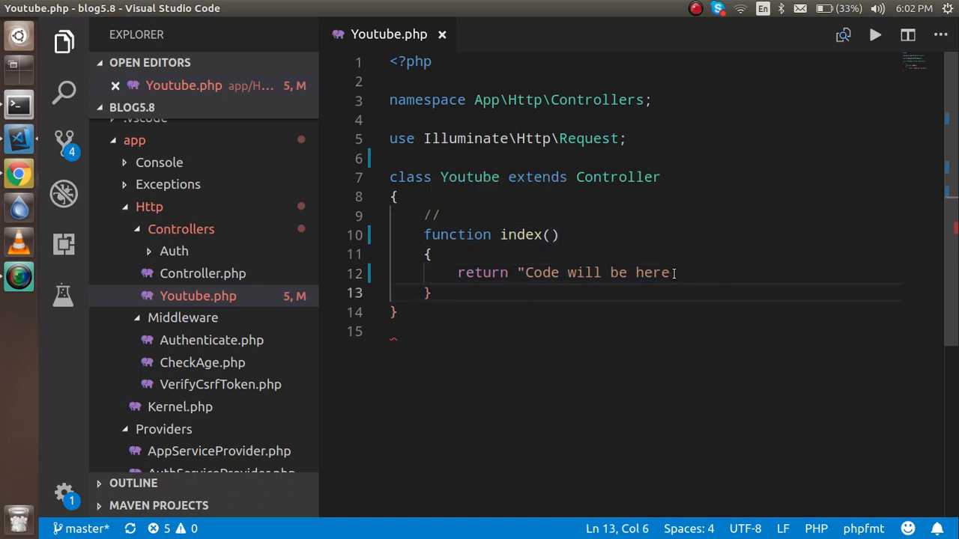
{"action": "type", "text": "\";"}
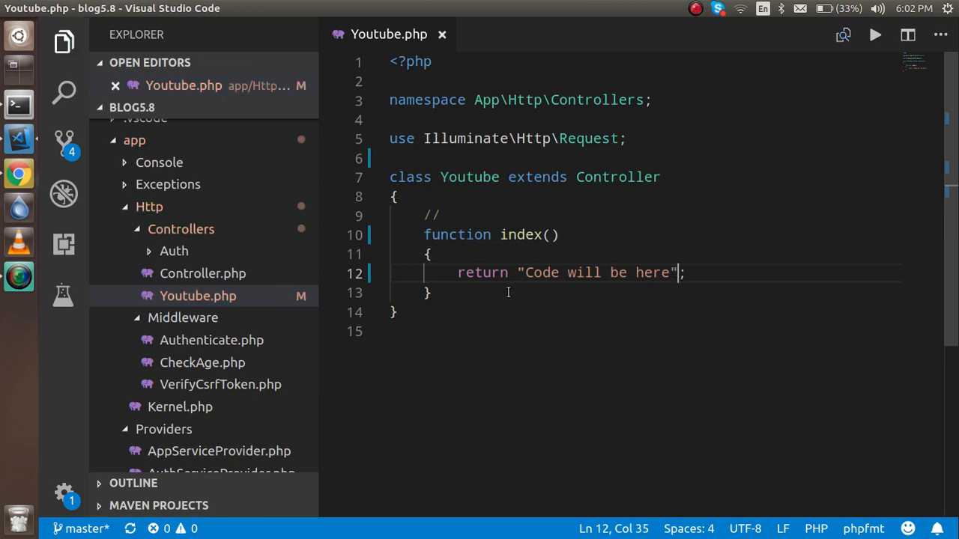
{"action": "key", "text": "ctrl+p"}
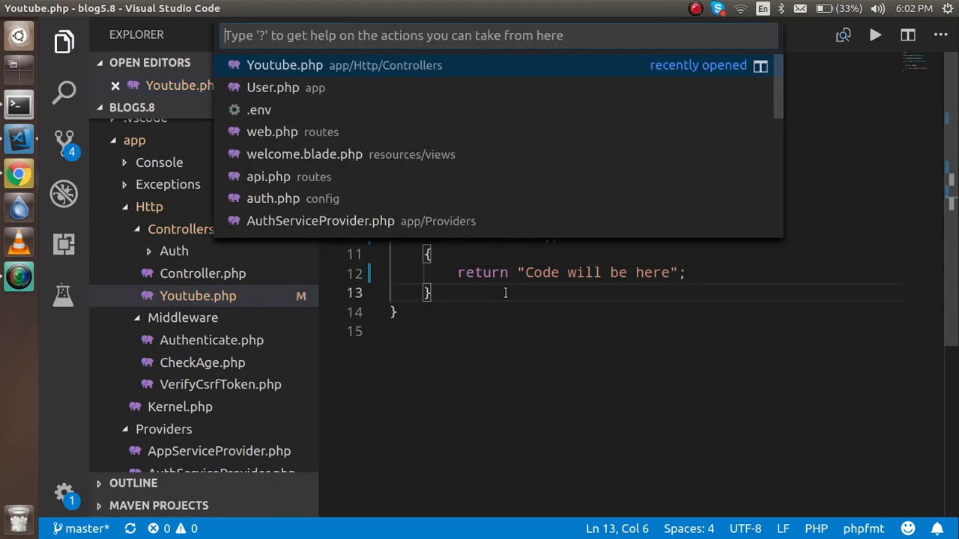
Step: Write a Route::get for "model" pointing to Youtube@index in routes/web.php
{"action": "left_click", "coordinate": [272, 131]}
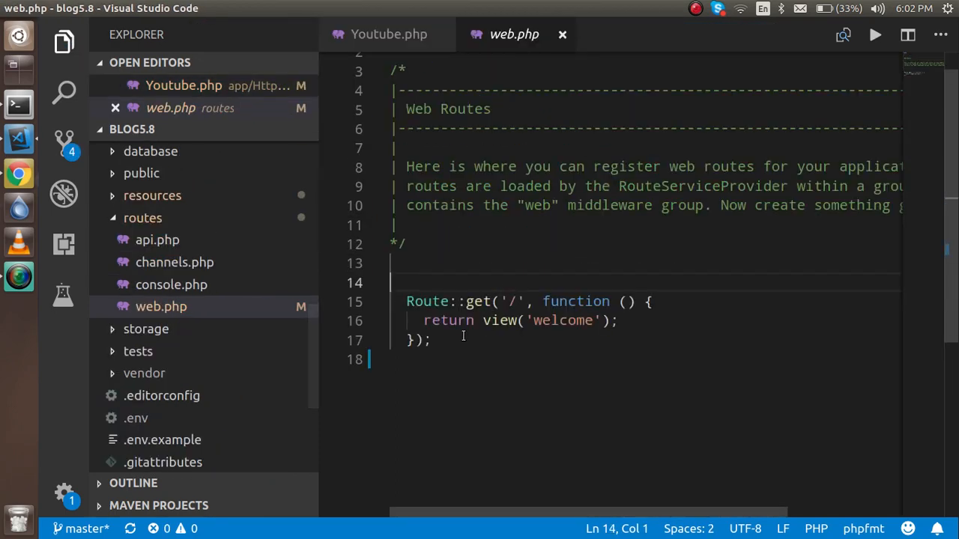
{"action": "type", "text": "R"}
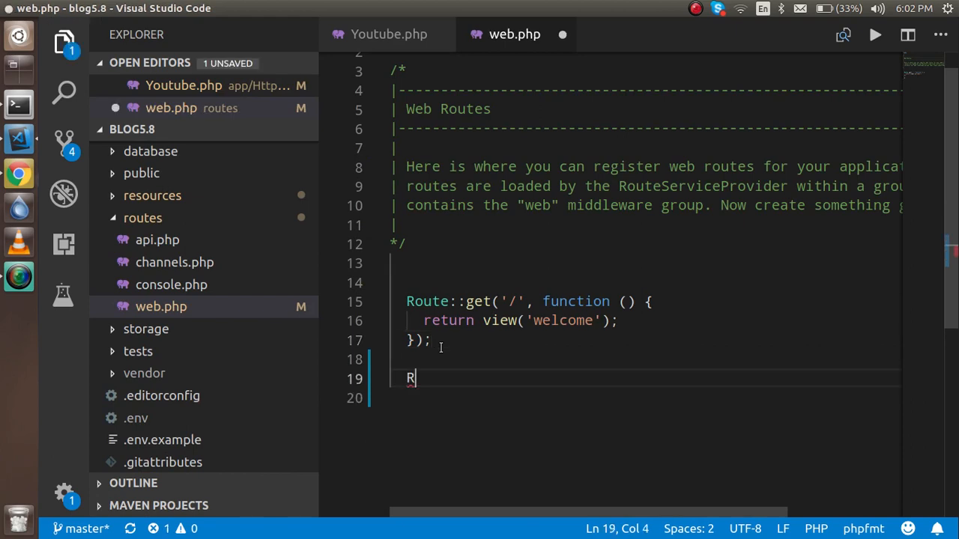
{"action": "type", "text": "oute::"}
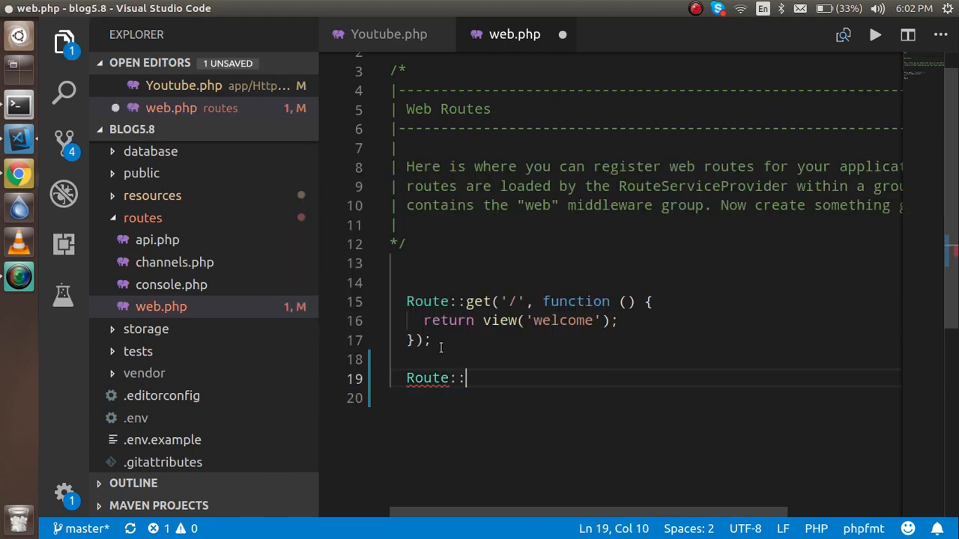
{"action": "type", "text": "get("}
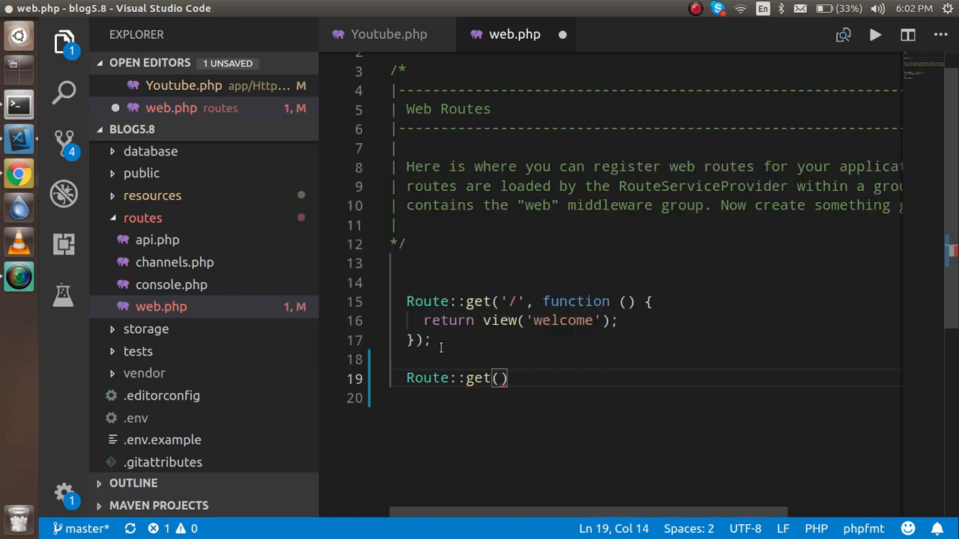
{"action": "type", "text": "\"model\""}
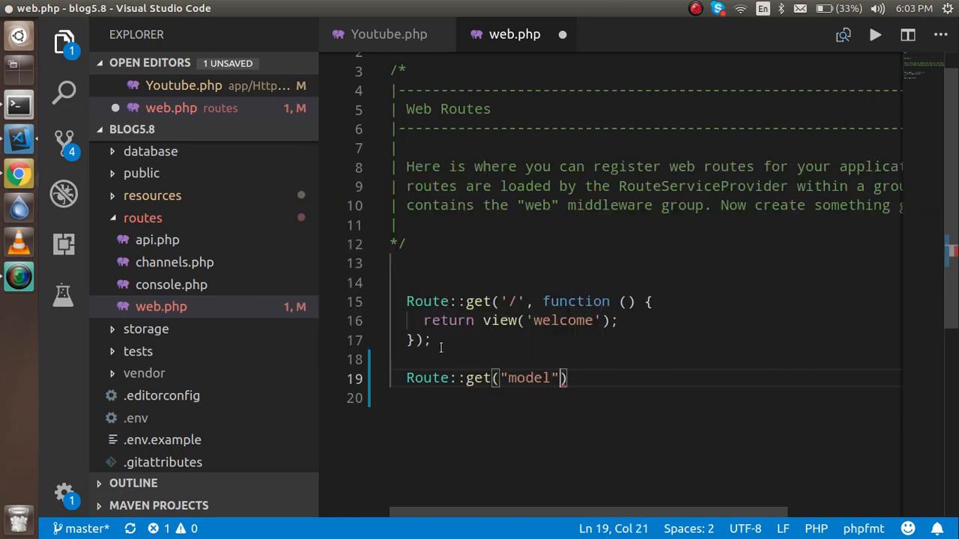
{"action": "type", "text": ",\"\""}
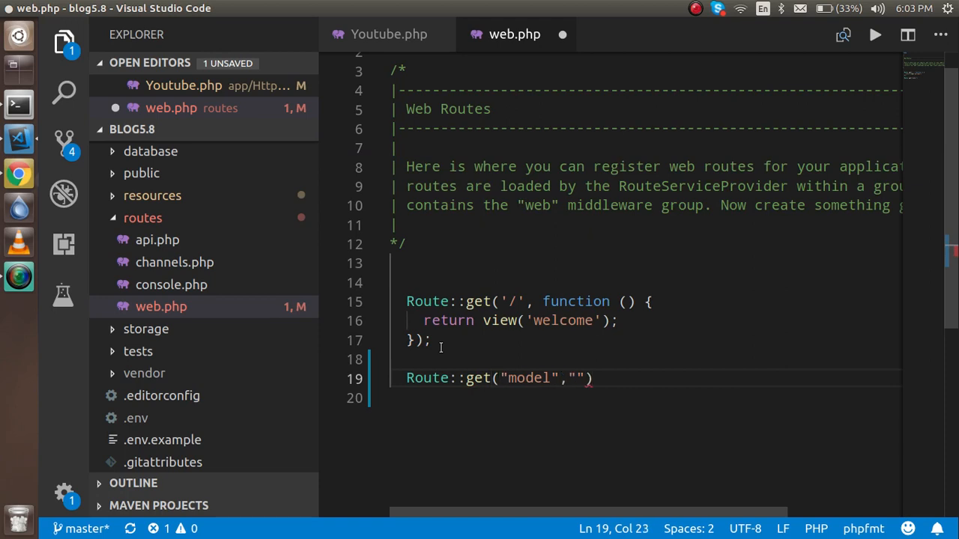
{"action": "type", "text": "Yotube"}
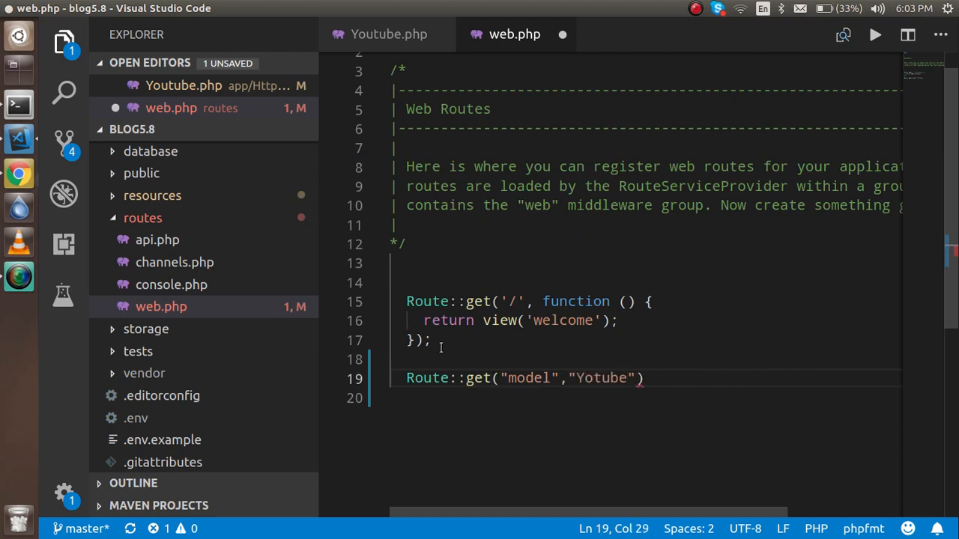
{"action": "type", "text": "@ind"}
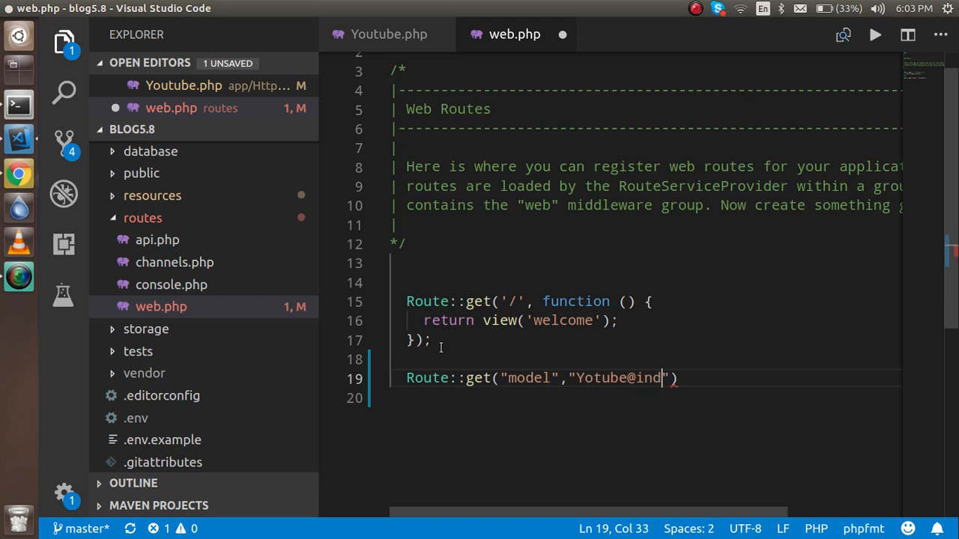
{"action": "type", "text": "ex"}
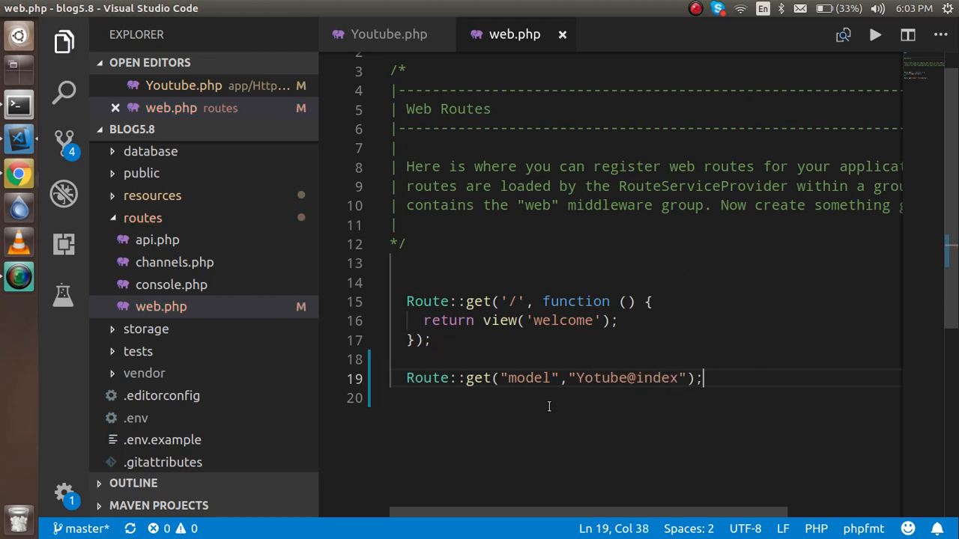
Step: Correct the misspelled Yotube to Youtube, save, and reload localhost:8000/model
{"action": "double_click", "coordinate": [529, 377]}
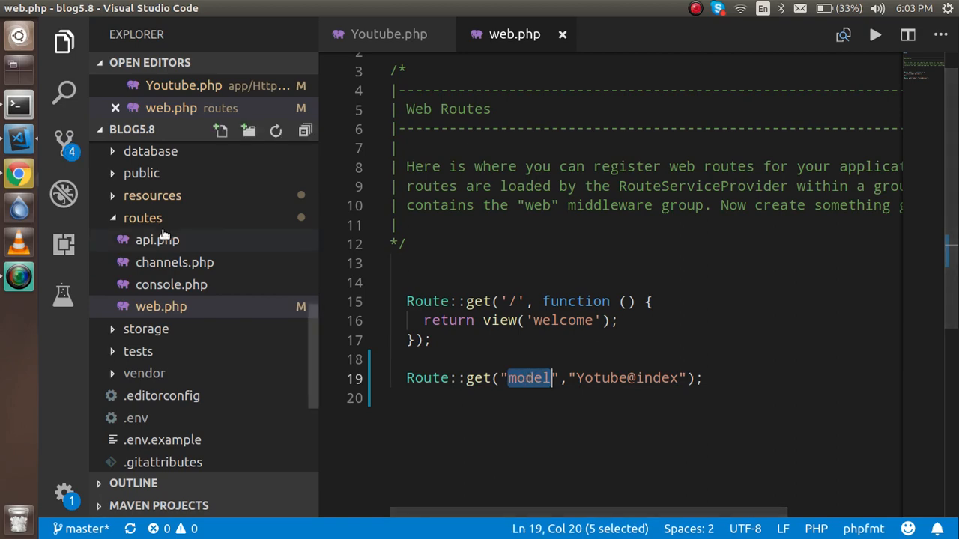
{"action": "left_click", "coordinate": [18, 173]}
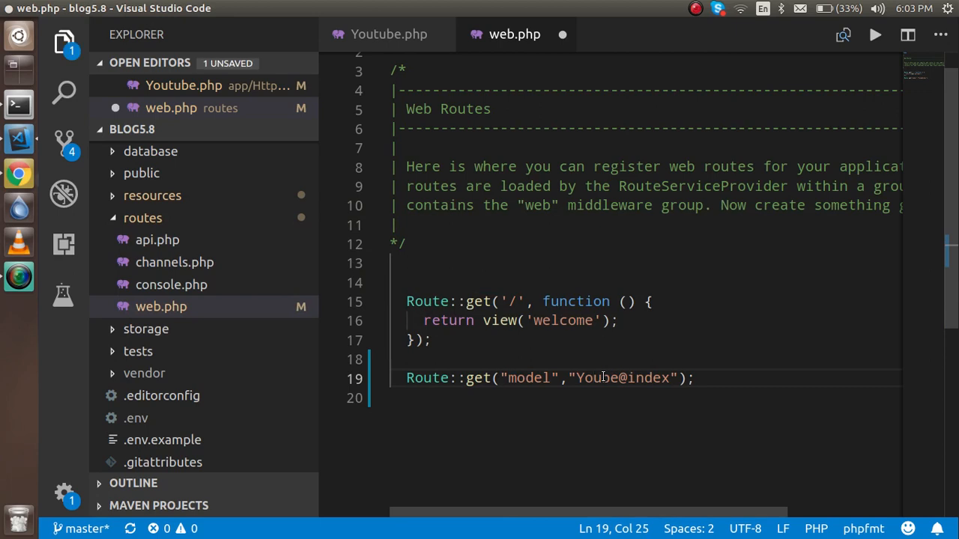
{"action": "type", "text": "t"}
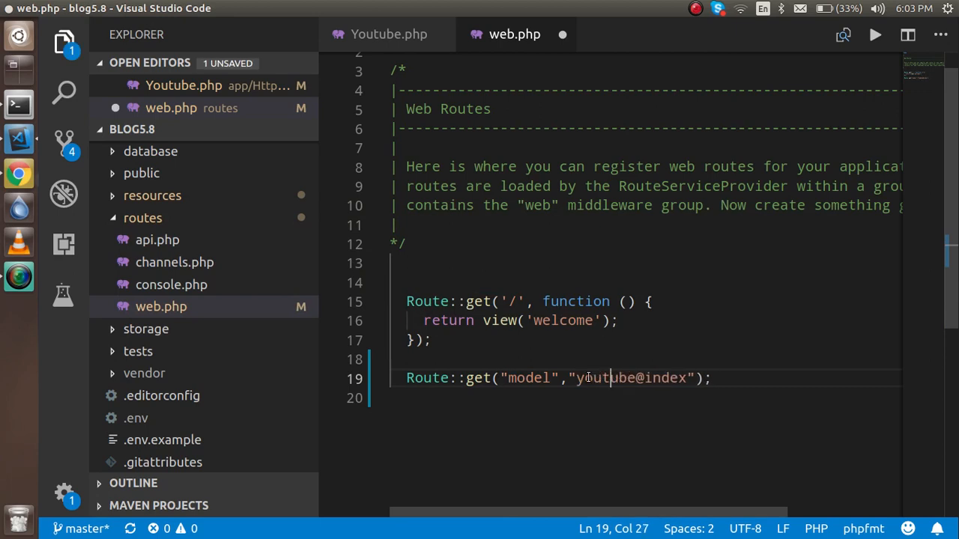
{"action": "type", "text": "Y"}
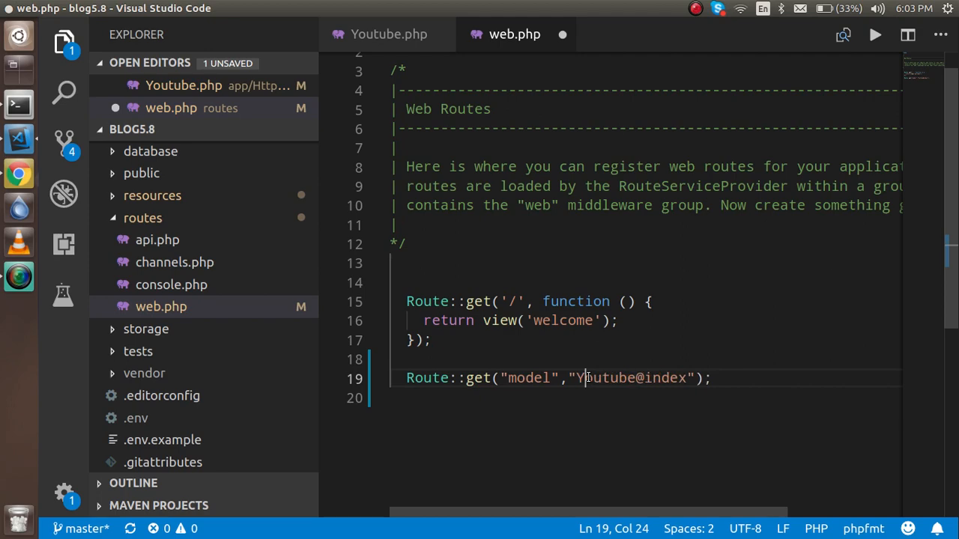
{"action": "key", "text": "Backspace"}
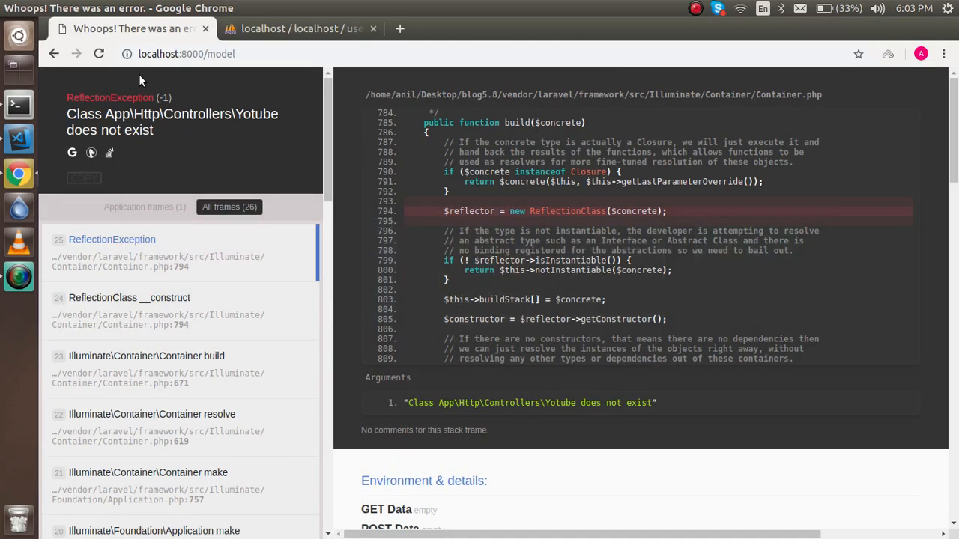
{"action": "left_click", "coordinate": [98, 53]}
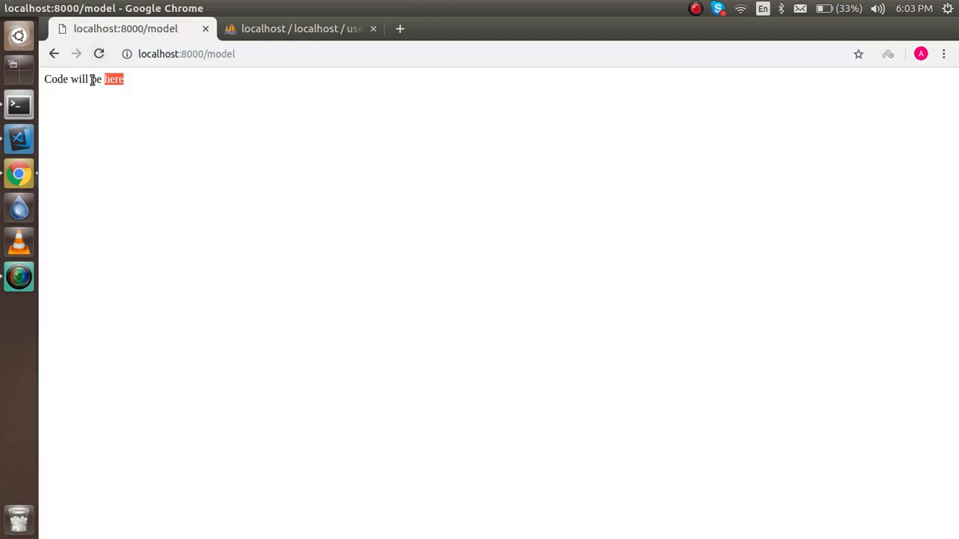
{"action": "left_click", "coordinate": [18, 138]}
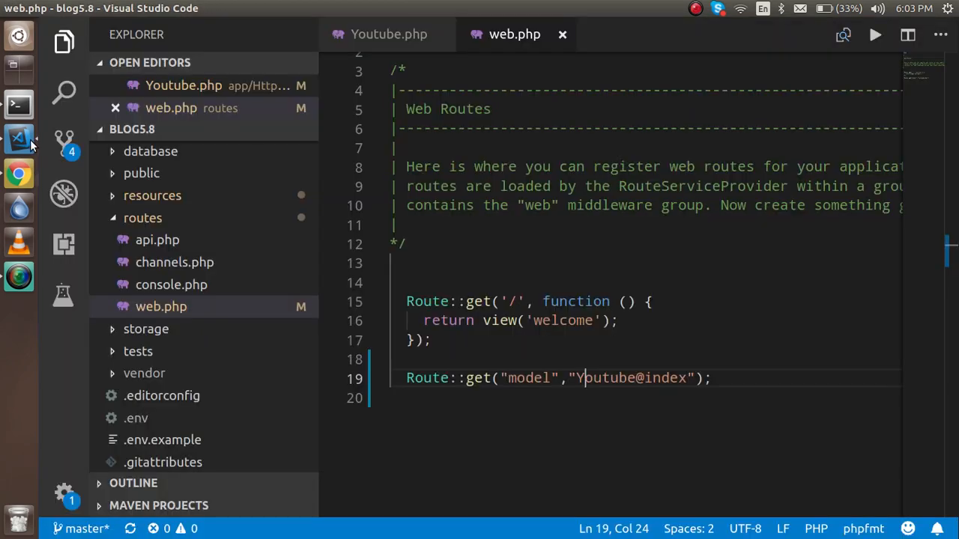
Step: Add the import 'use App\User;' to Youtube.php, fixing the typos along the way
{"action": "left_click", "coordinate": [388, 34]}
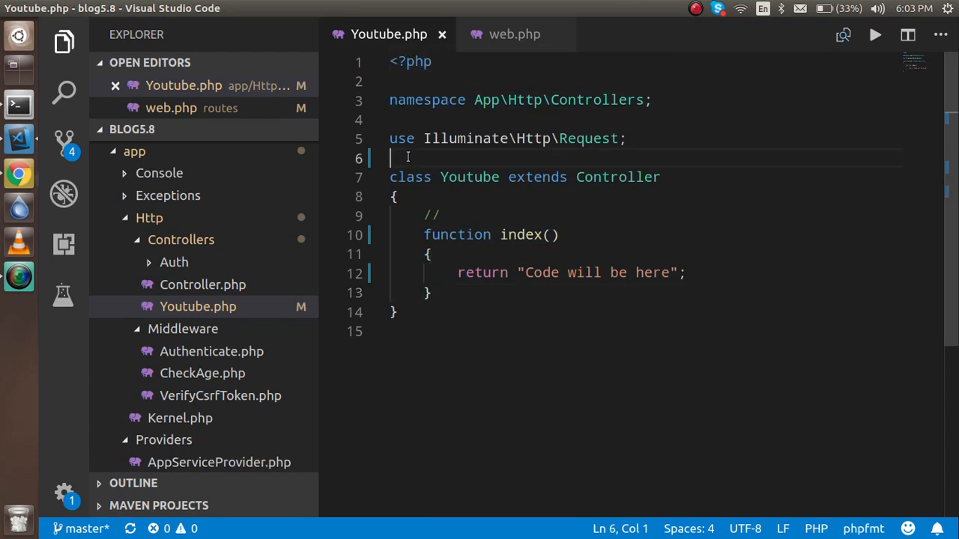
{"action": "type", "text": "use App\\"}
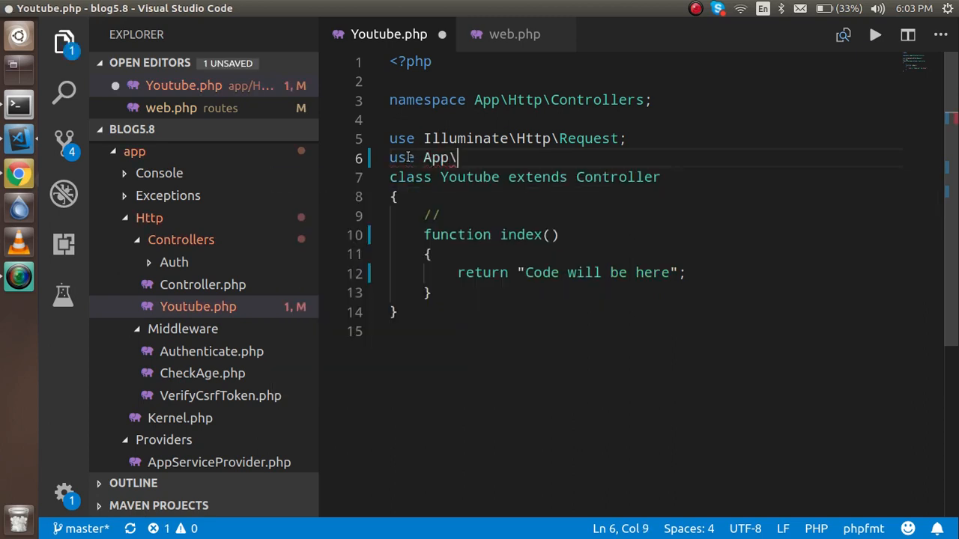
{"action": "type", "text": "User"}
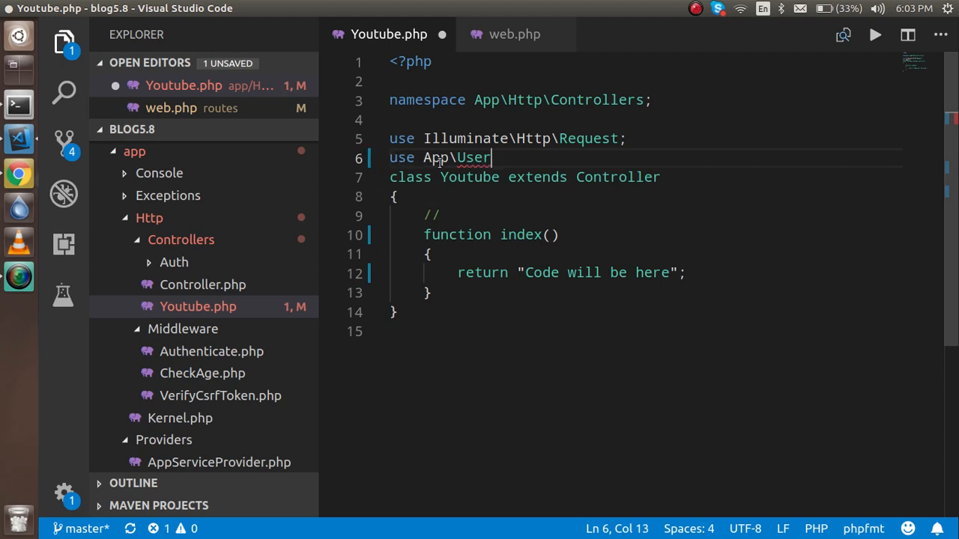
{"action": "left_click", "coordinate": [444, 157]}
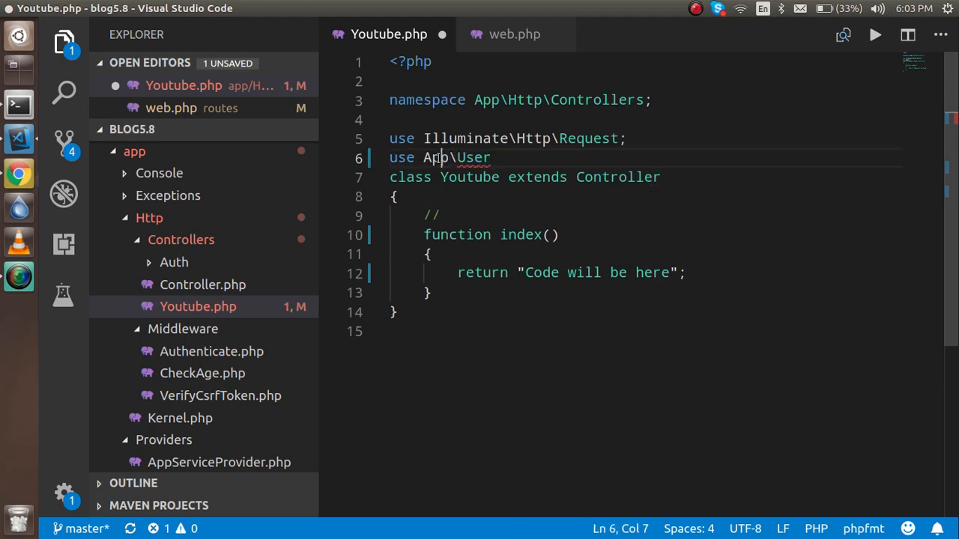
{"action": "double_click", "coordinate": [474, 158]}
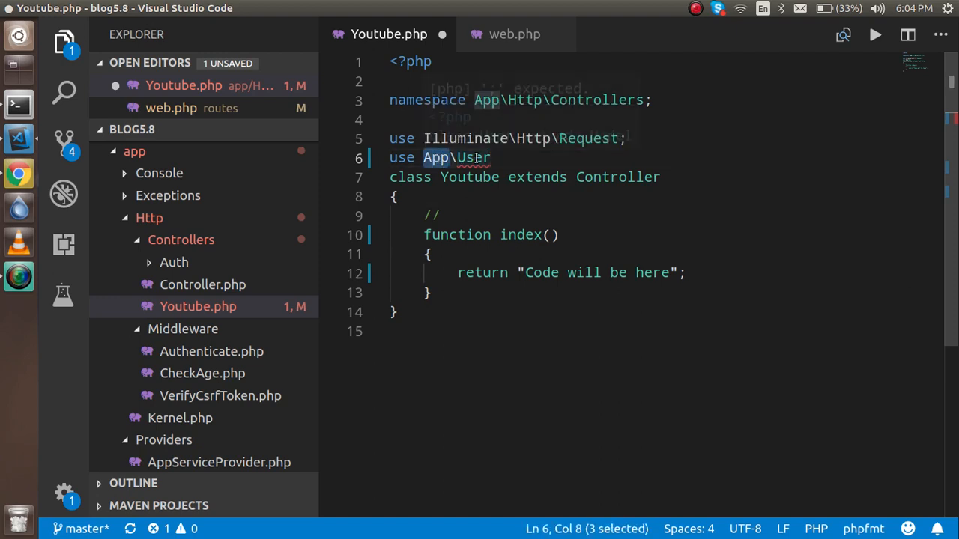
{"action": "left_click", "coordinate": [498, 158]}
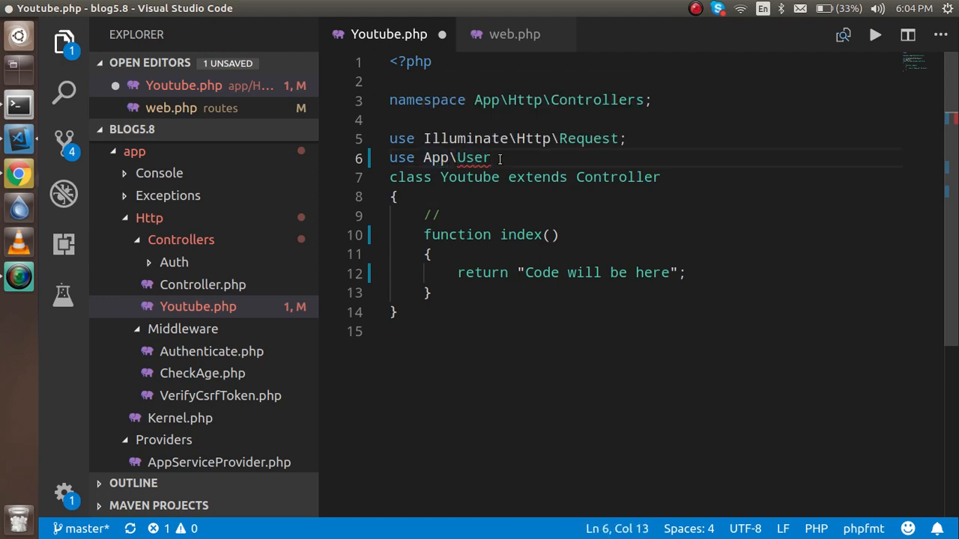
{"action": "type", "text": "\\"}
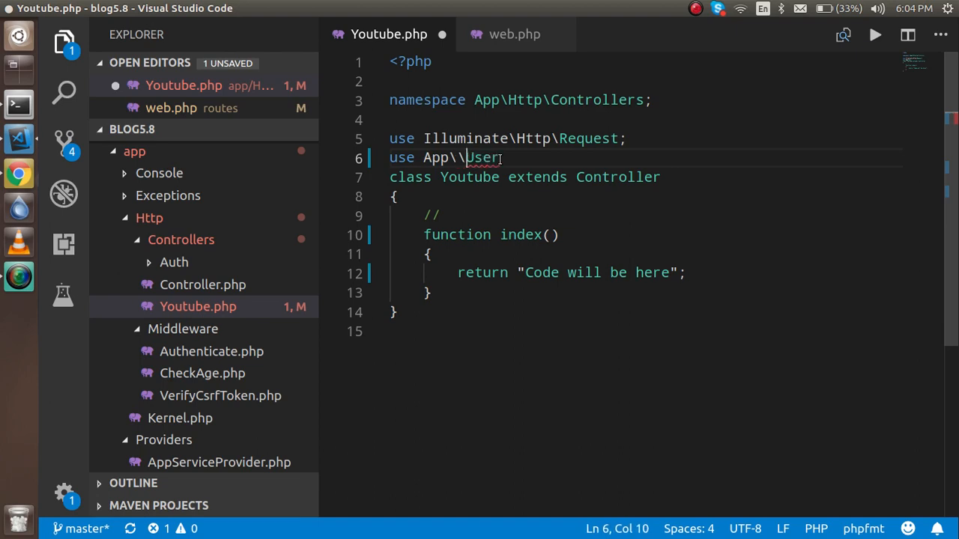
{"action": "type", "text": "Mo"}
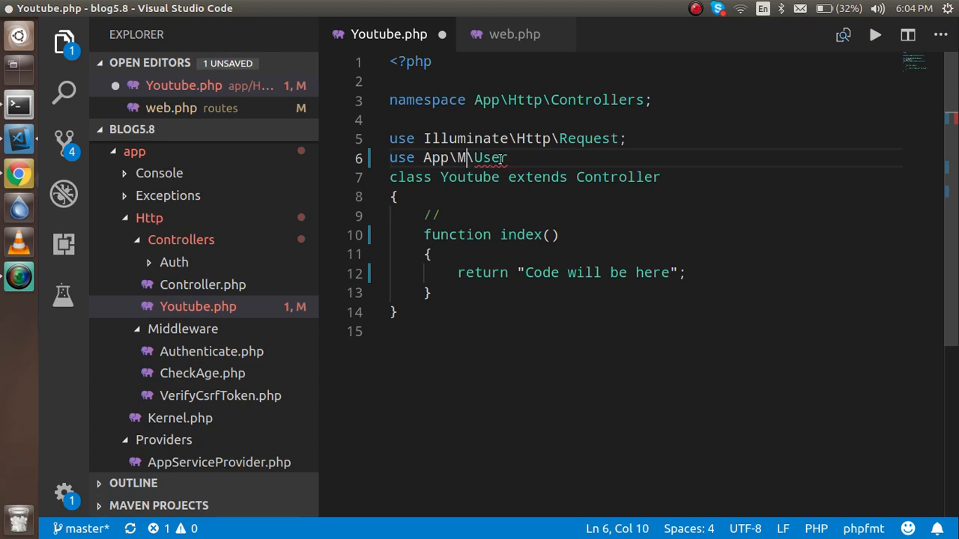
{"action": "key", "text": "BackSpace"}
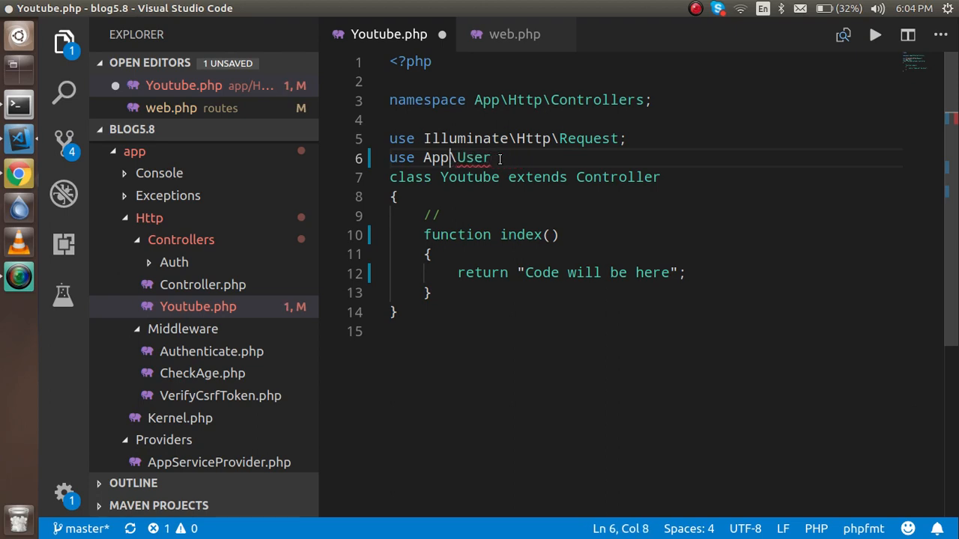
{"action": "type", "text": ";"}
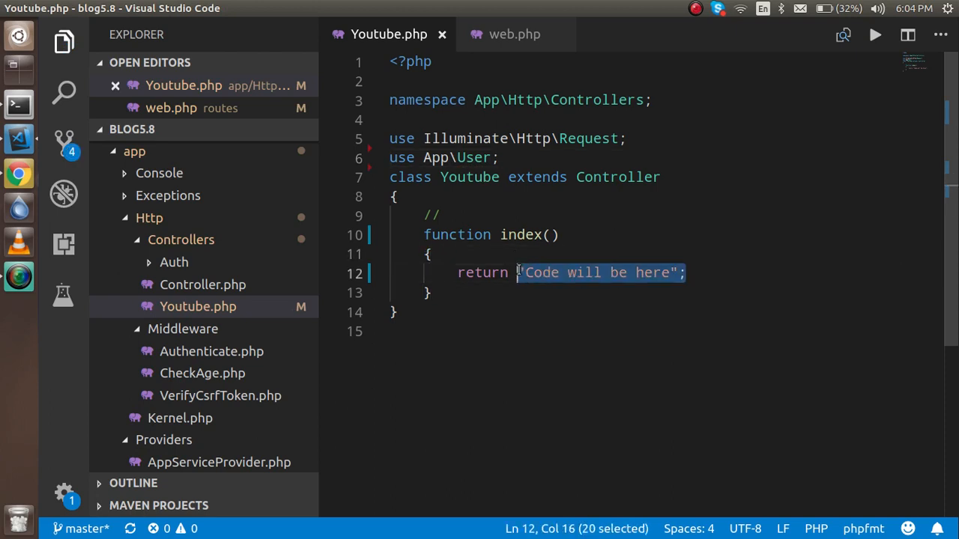
Step: Replace the placeholder return string in index with User::all
{"action": "key", "text": "Delete"}
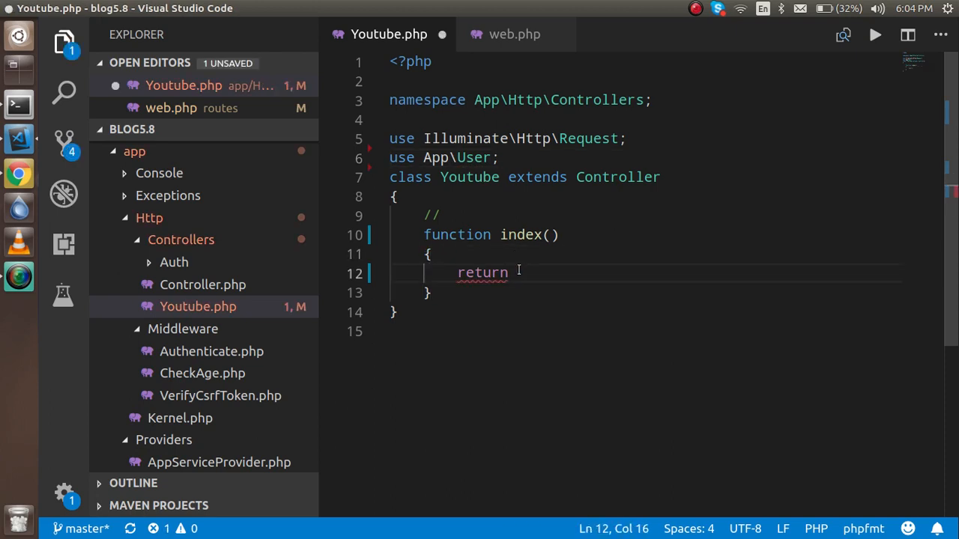
{"action": "type", "text": "User\""}
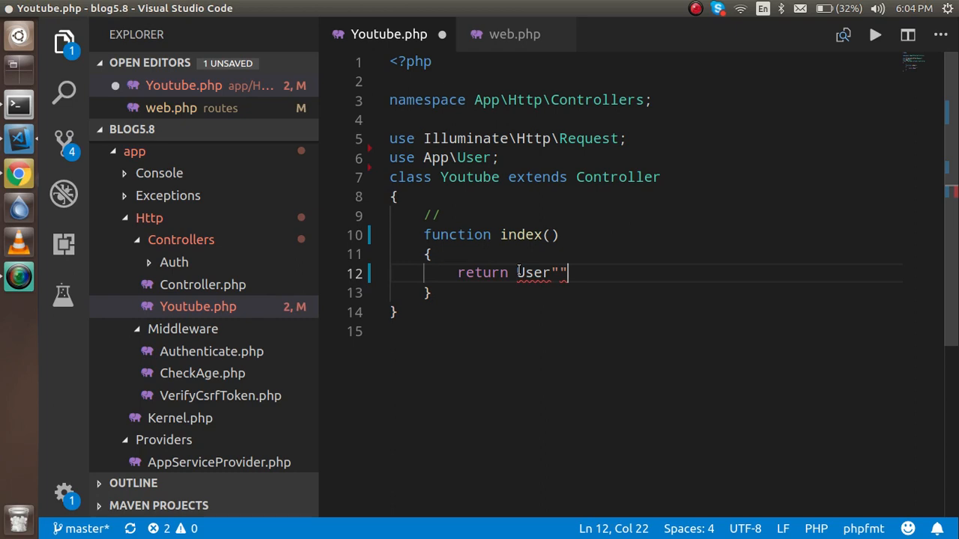
{"action": "type", "text": "::all"}
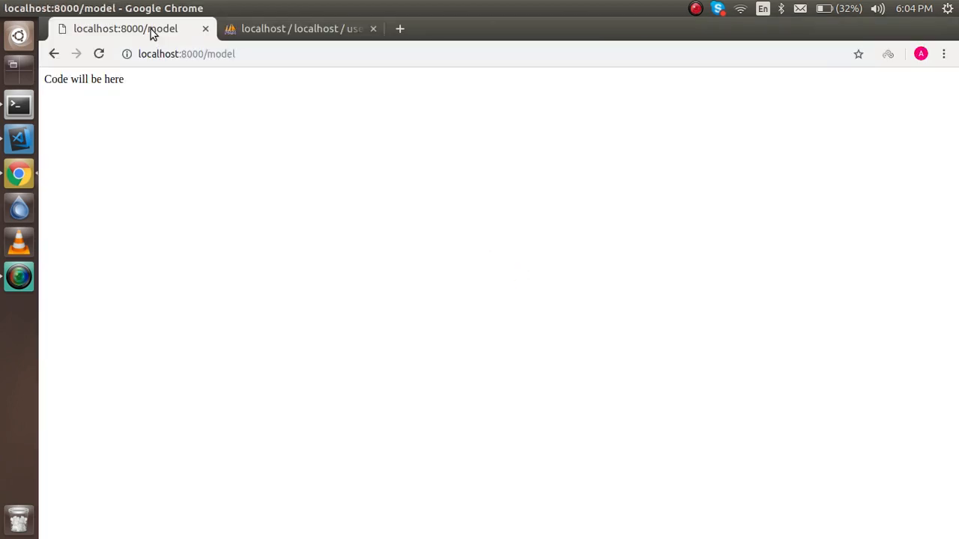
Step: Reload localhost:8000/model to see the users as JSON, then open the phpMyAdmin tab
{"action": "left_click", "coordinate": [98, 54]}
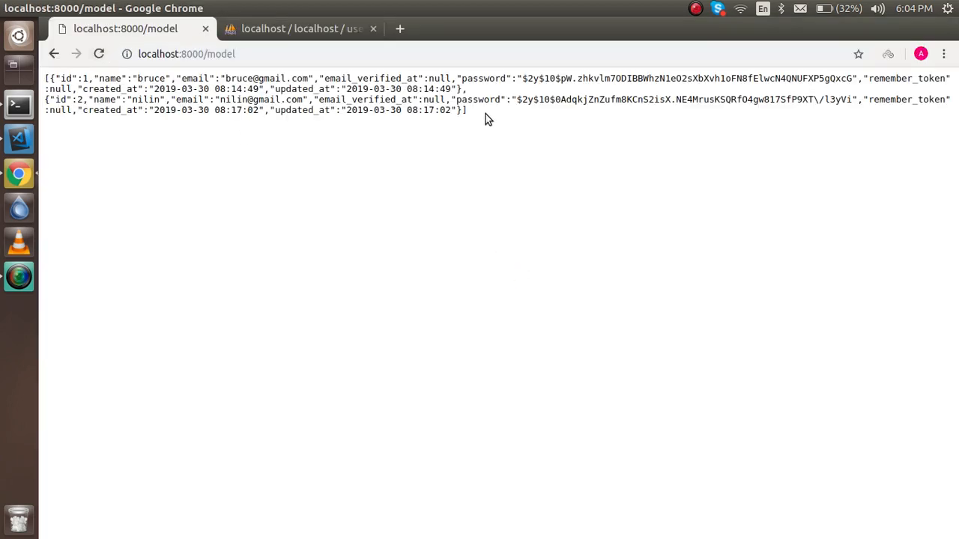
{"action": "mouse_move", "coordinate": [124, 123]}
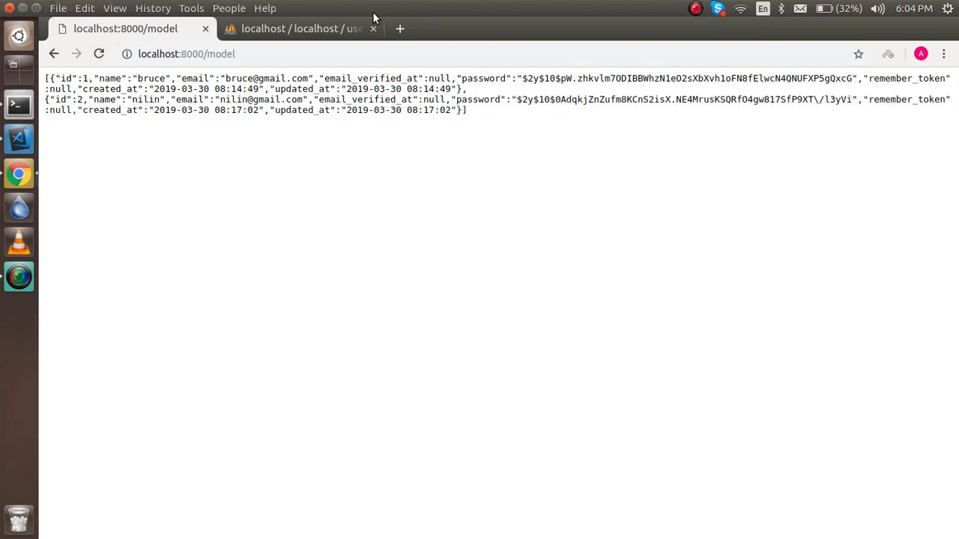
{"action": "left_click", "coordinate": [300, 29]}
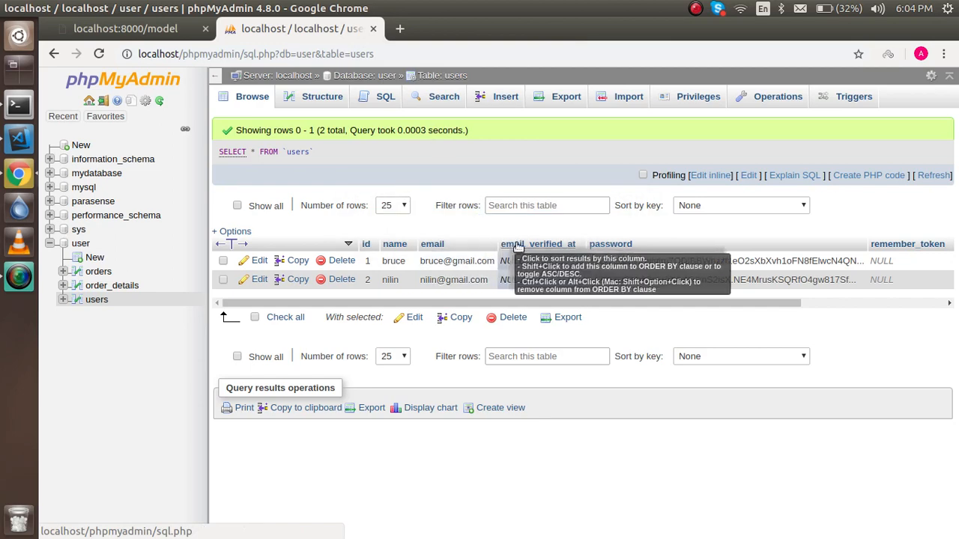
{"action": "mouse_move", "coordinate": [460, 317]}
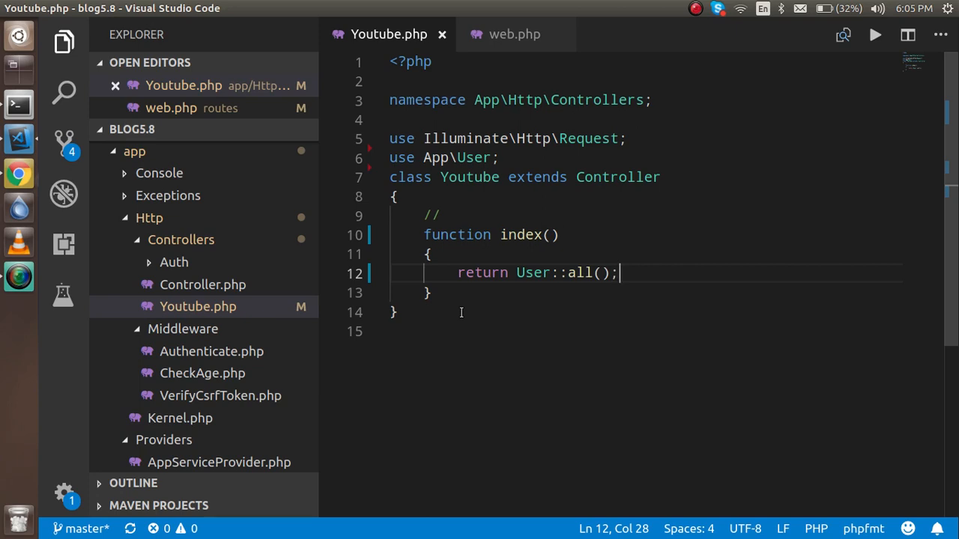
Step: Compare the two users rows with the JSON, then return to Youtube.php in VS Code
{"action": "left_click", "coordinate": [693, 8]}
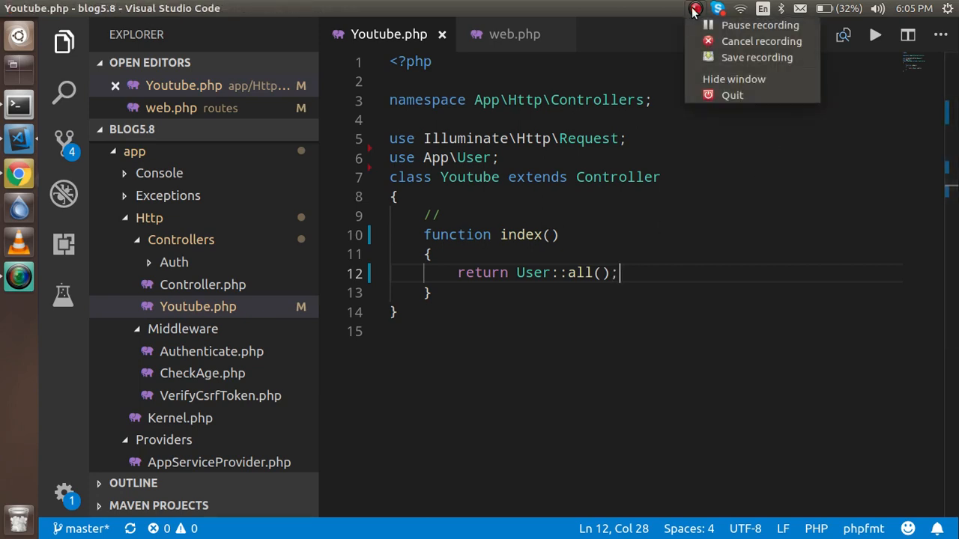